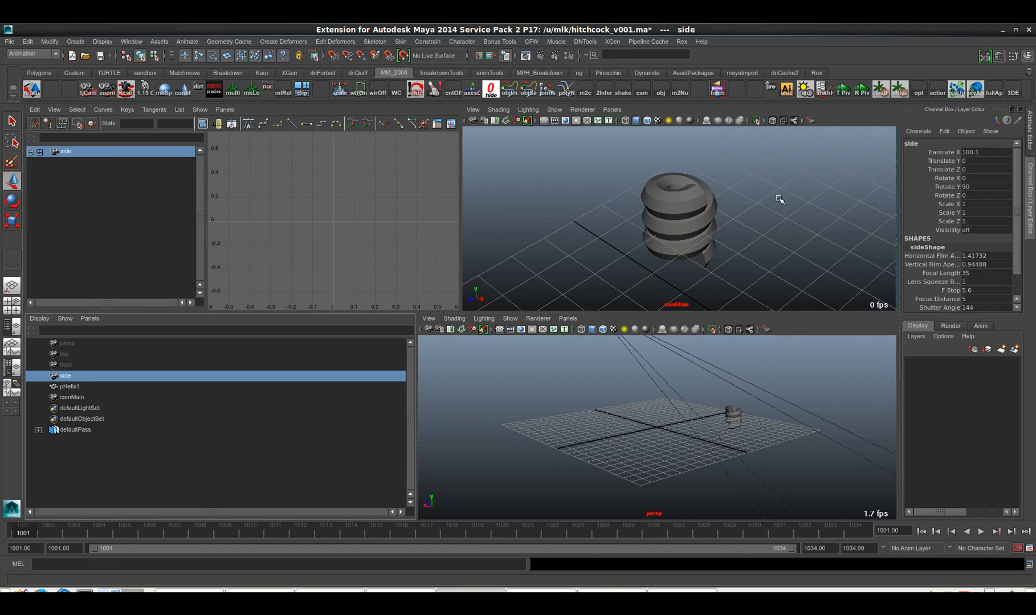
mouse_move(778, 200)
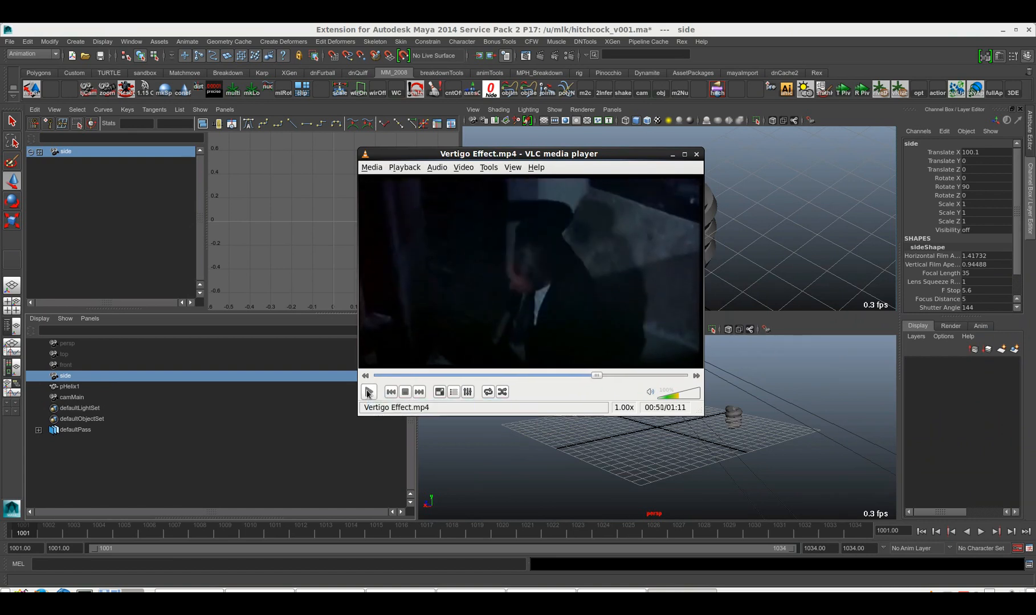
Step: Pause the Vertigo clip, load it into the second player, and close its window
left_click(369, 392)
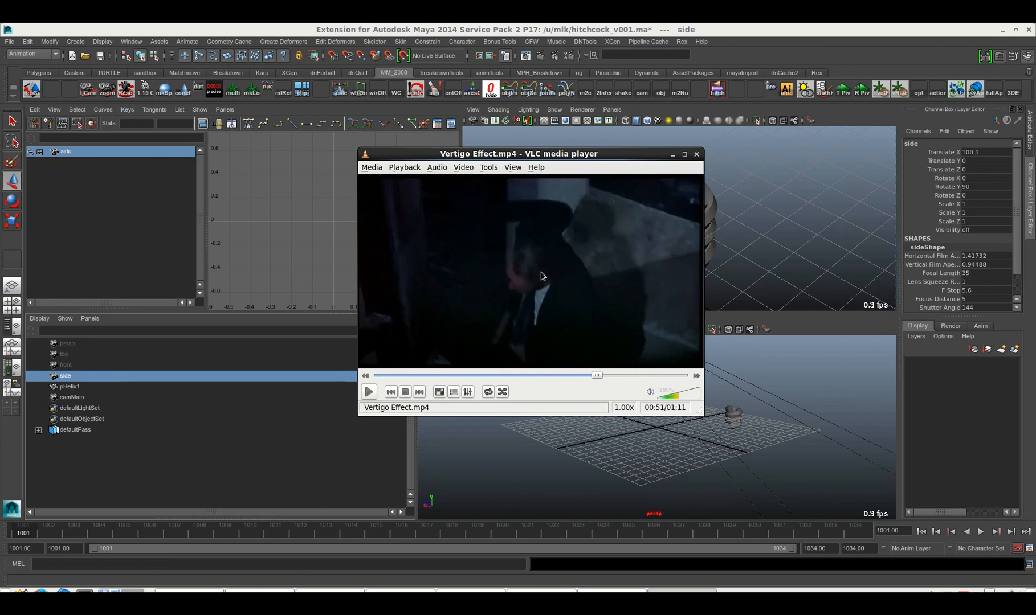
mouse_move(535, 285)
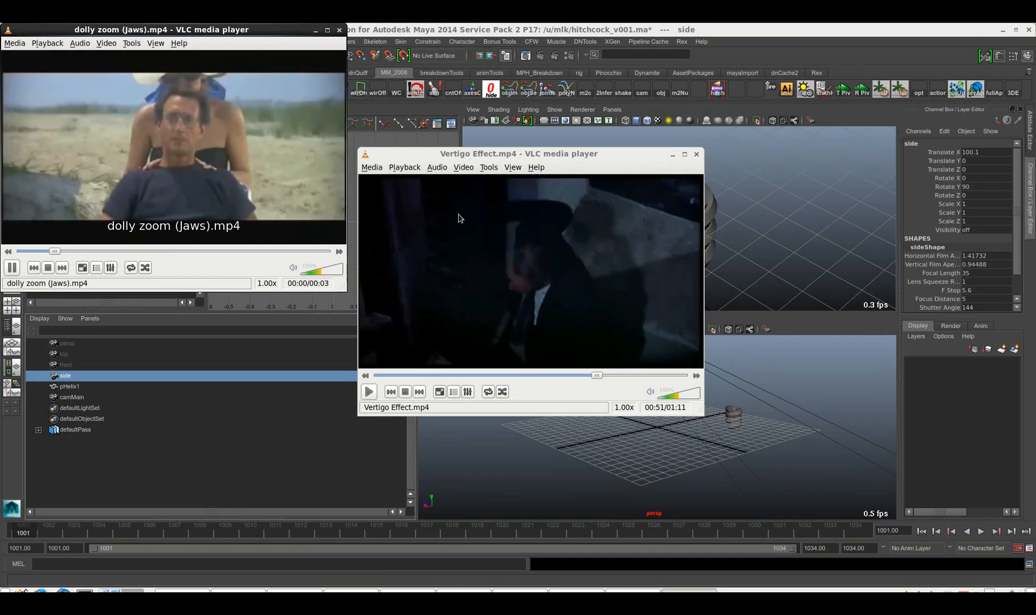
left_click(12, 268)
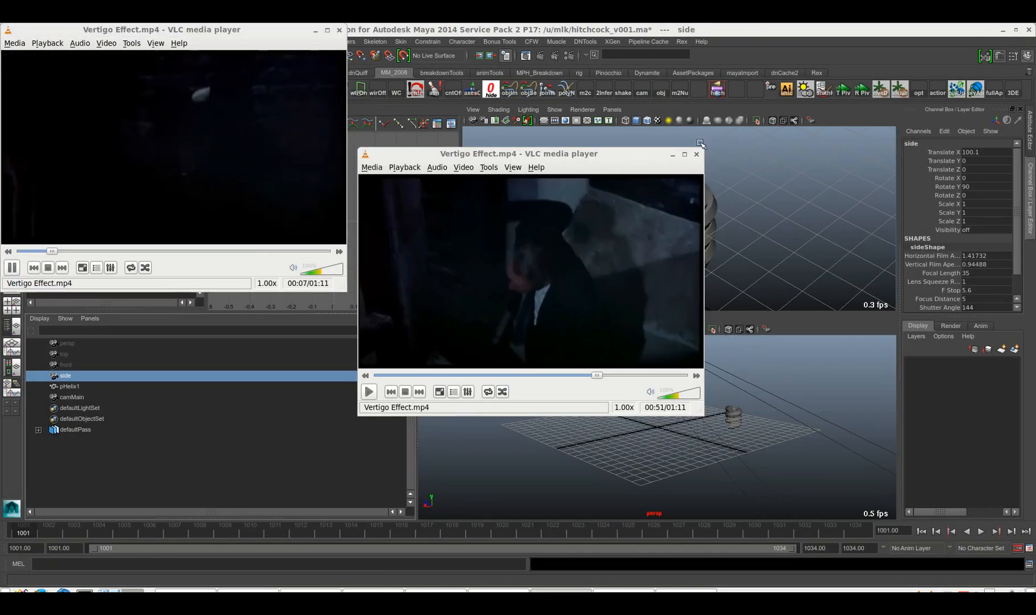
left_click(696, 154)
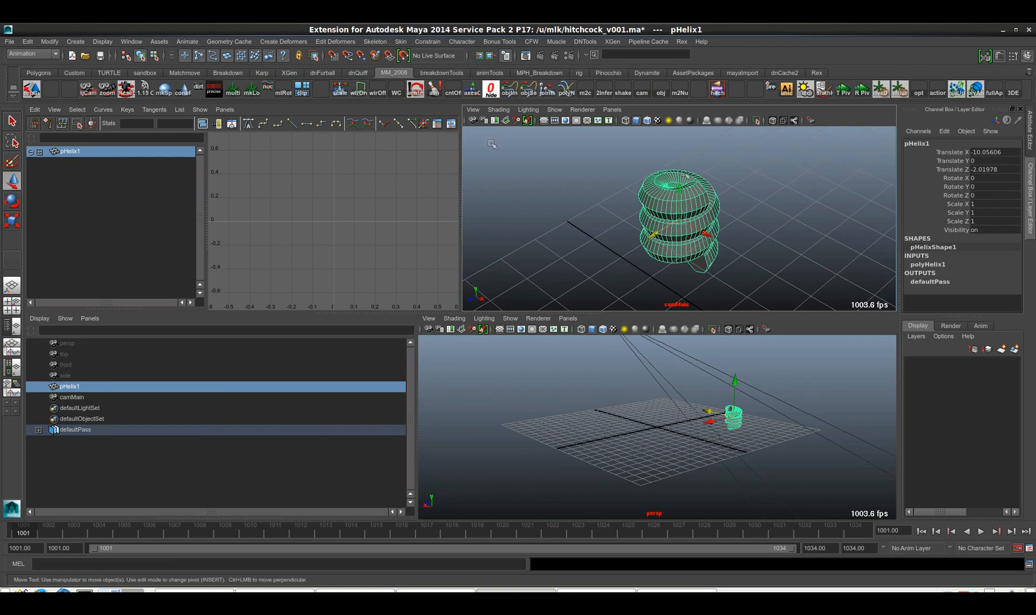
Step: Select camMain, the camera this view looks through, to check its focal length
left_click(71, 397)
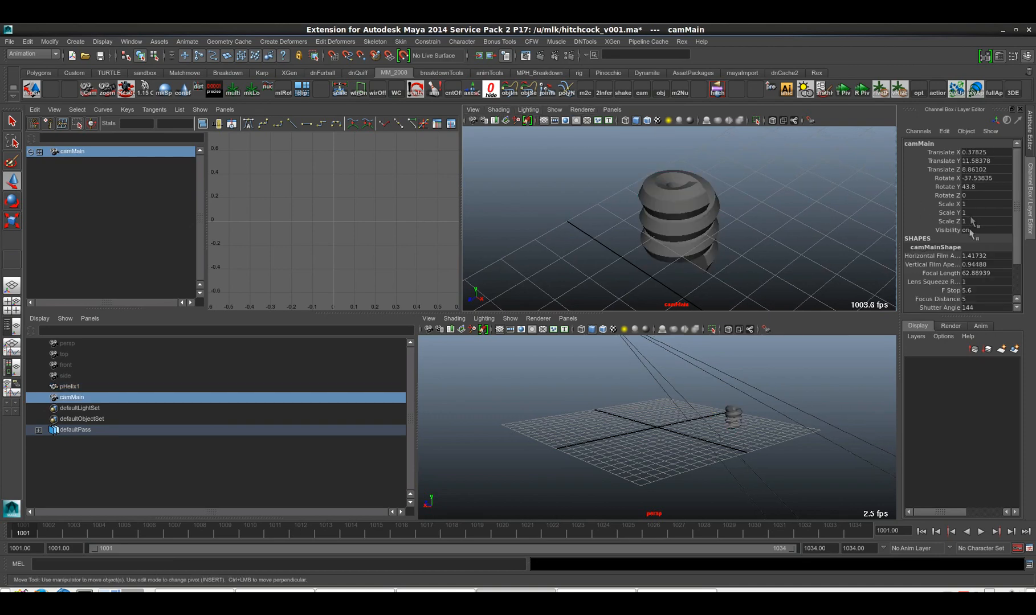
scroll("down", 3)
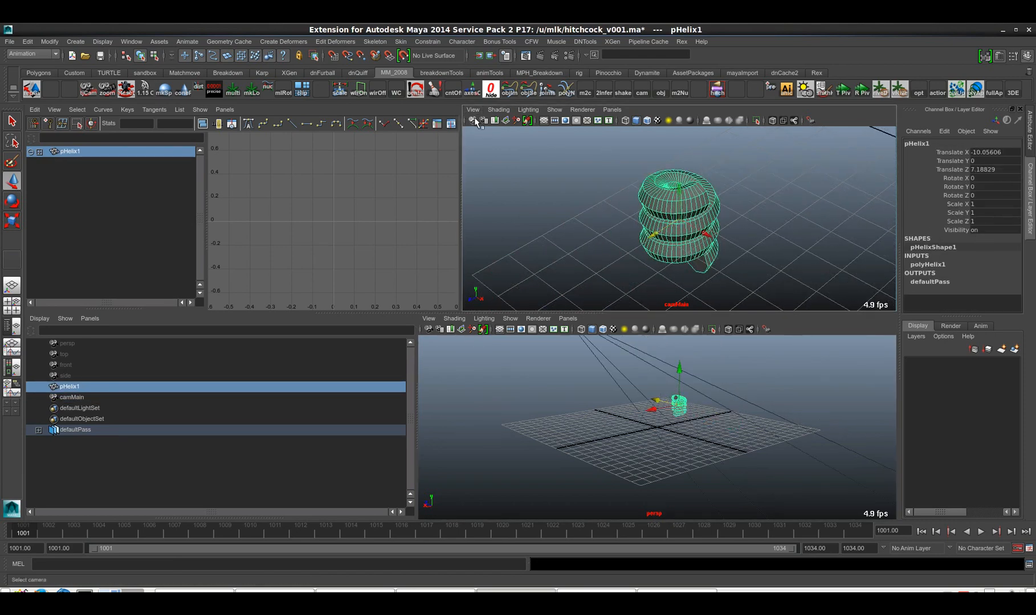
left_click(72, 397)
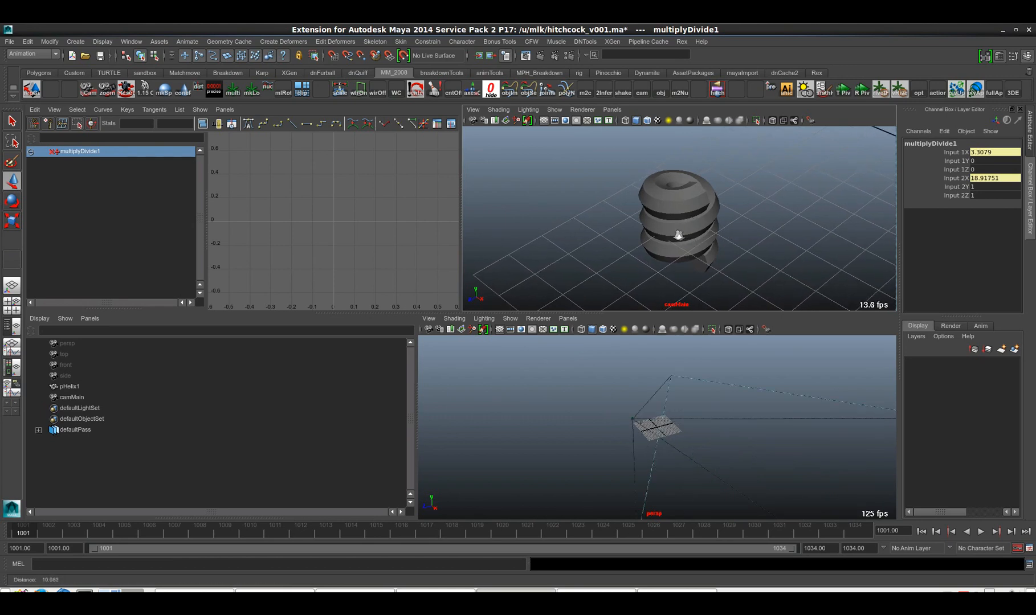
left_click(71, 397)
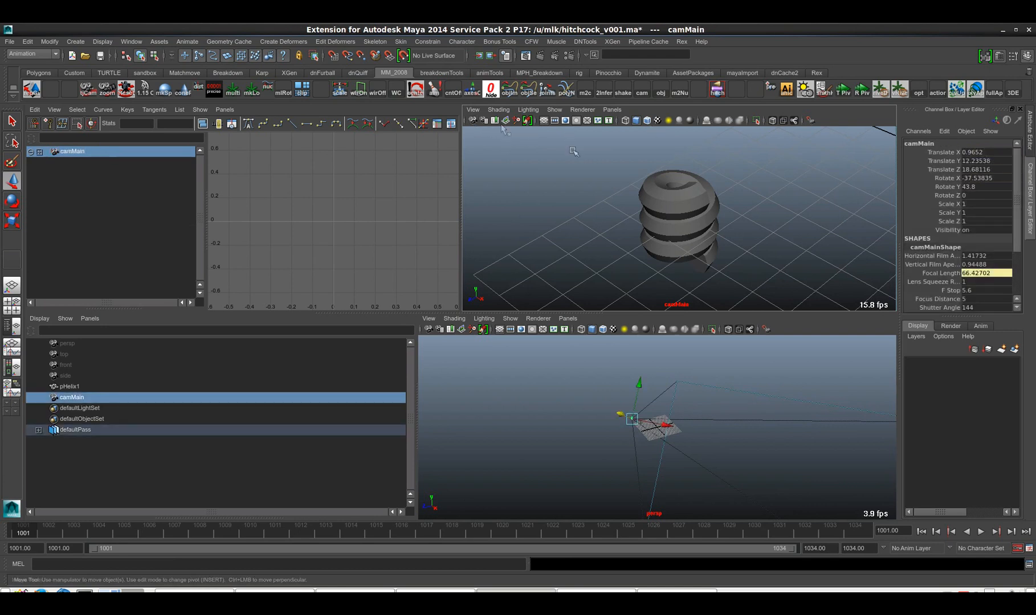
mouse_move(685, 229)
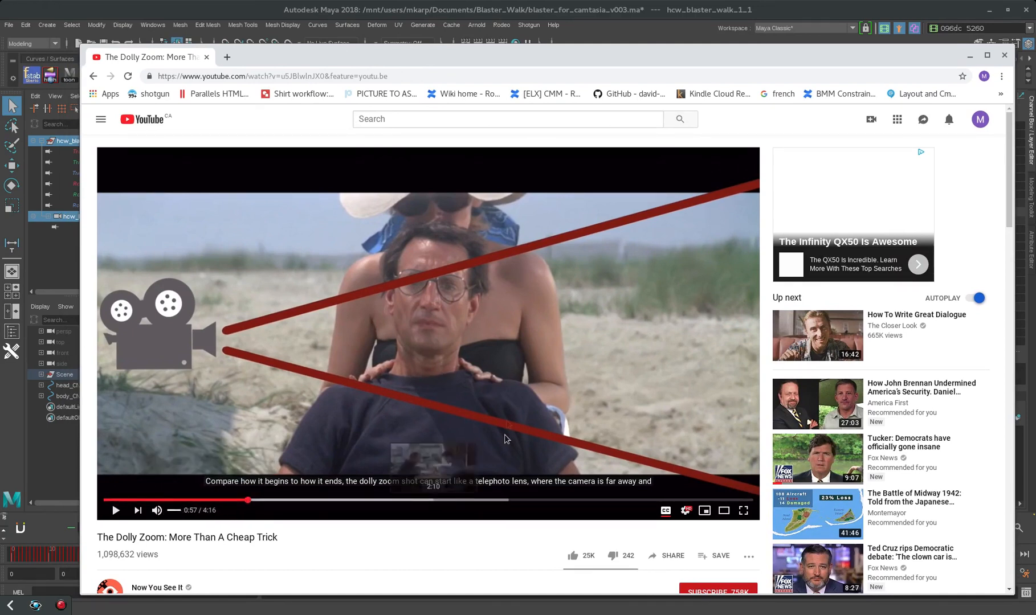
mouse_move(443, 422)
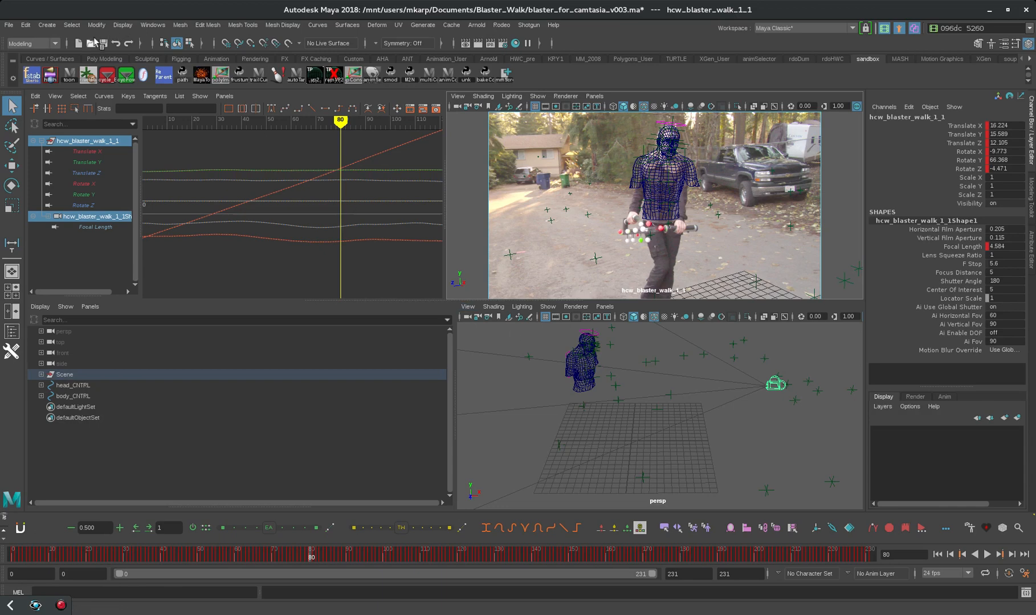
Step: Measure camera-to-character distance with the Distance Tool and select Center Of Interest for 23.8
left_click(46, 24)
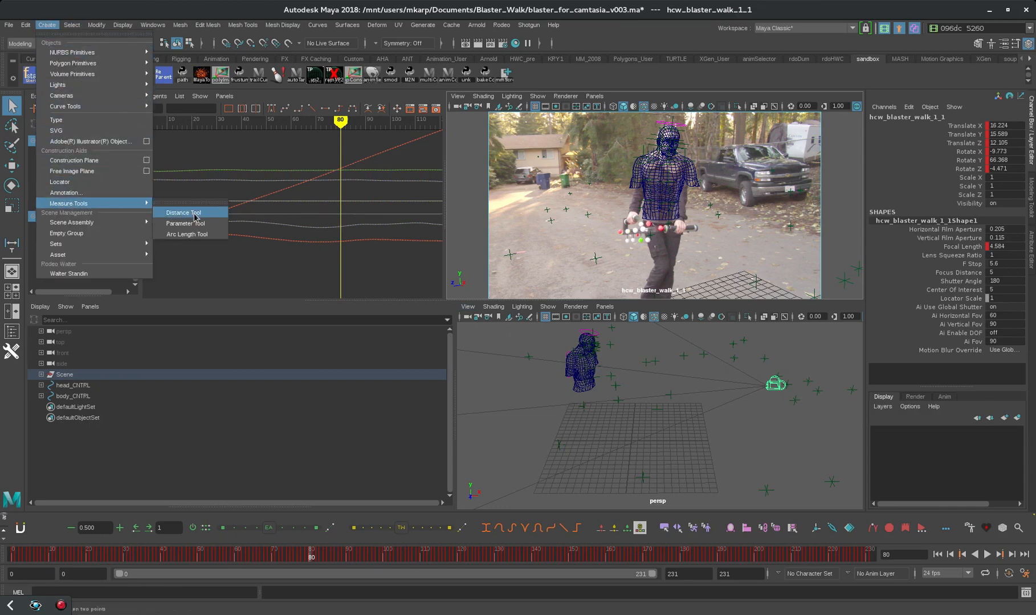
left_click(182, 212)
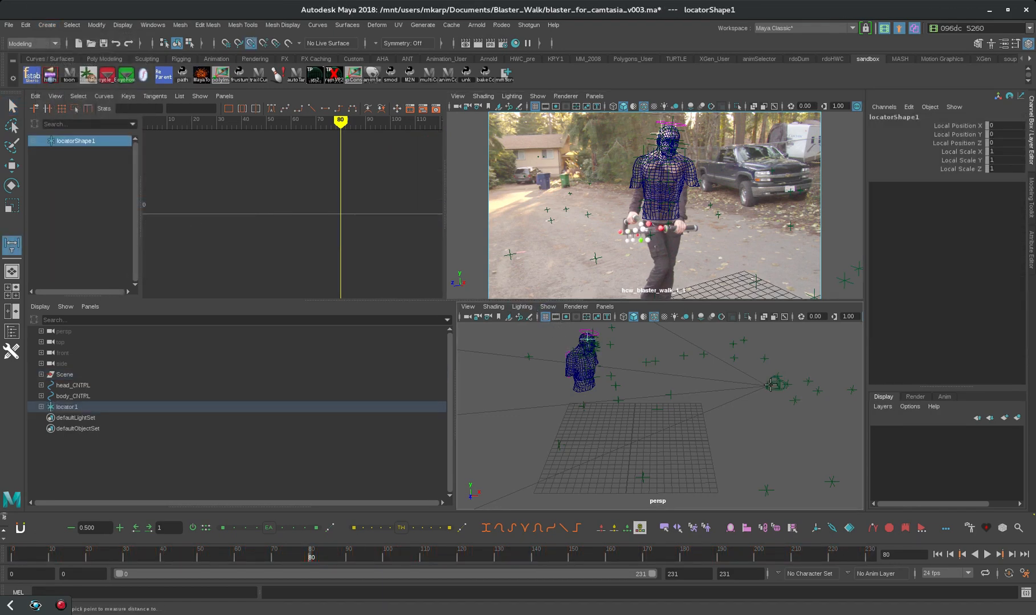
left_click(770, 385)
type("23.8")
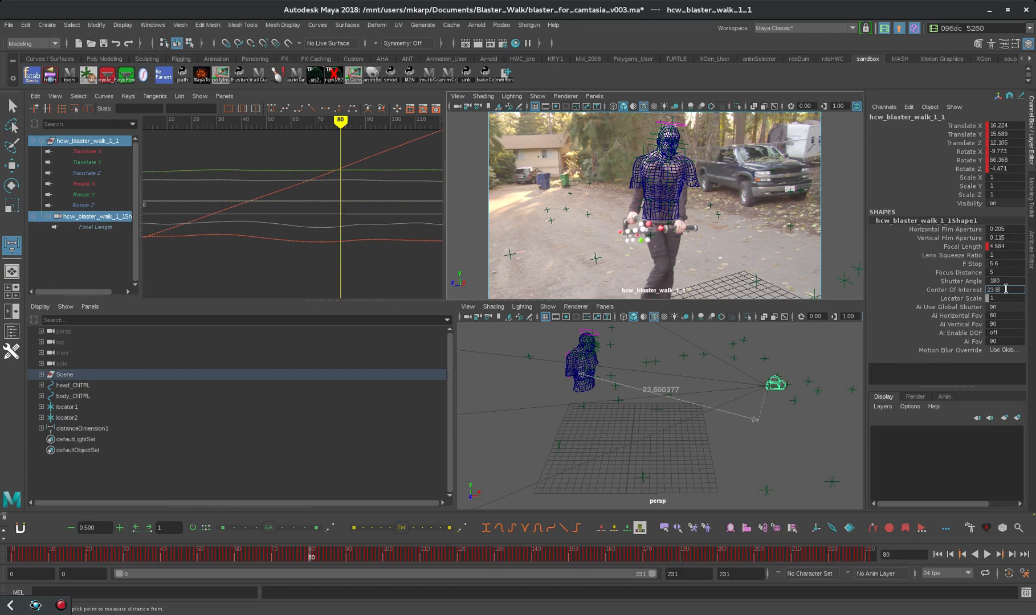
triple_click(1004, 289)
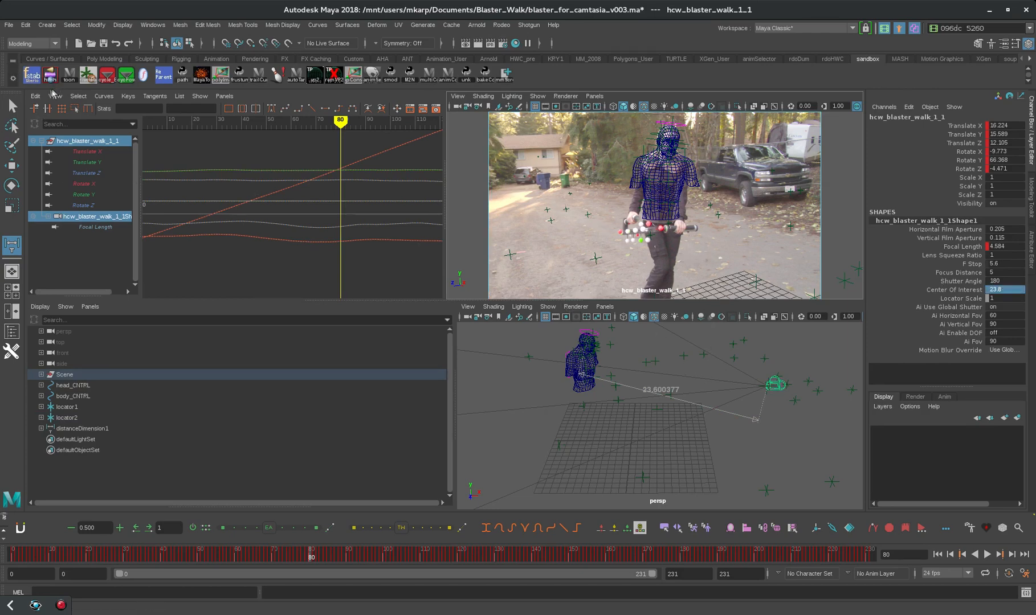
mouse_move(49, 77)
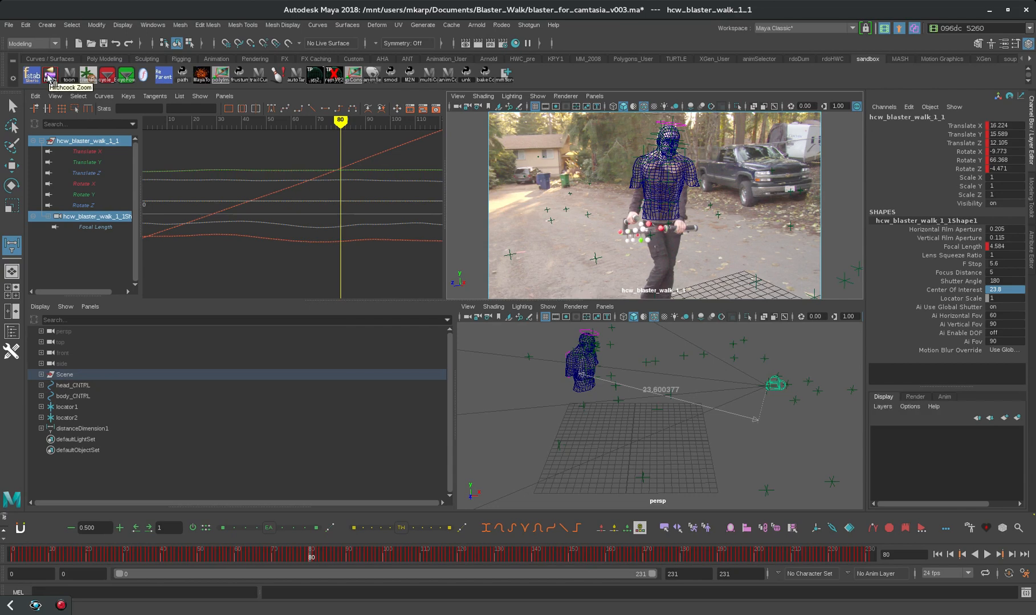
mouse_move(457, 107)
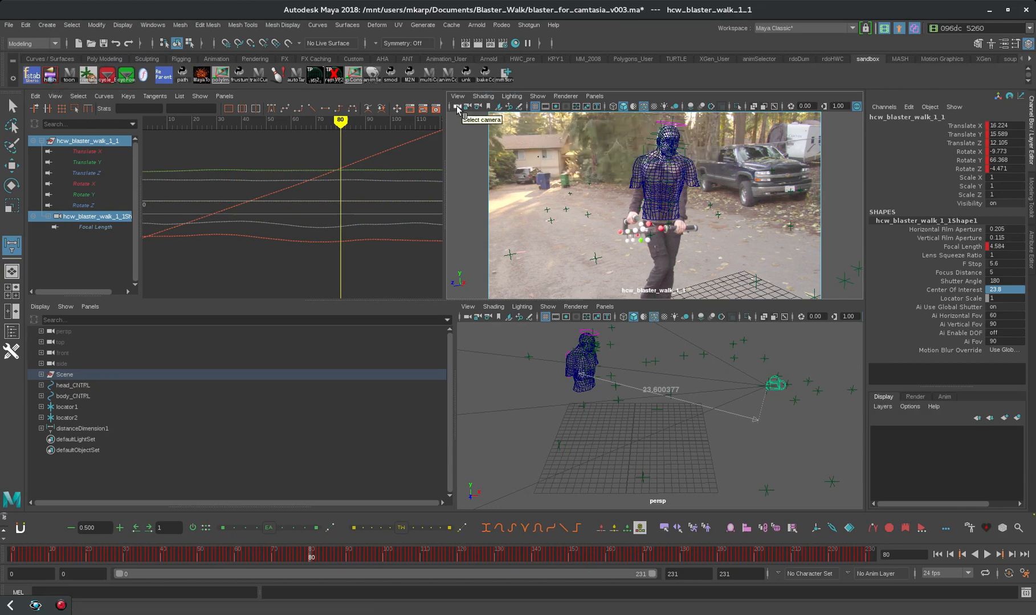
mouse_move(49, 75)
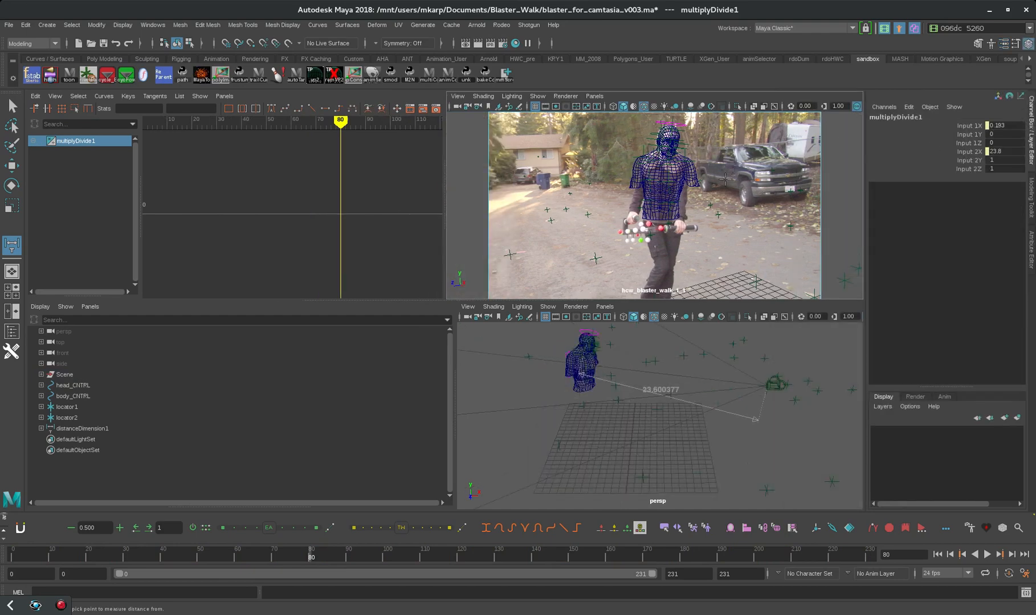
mouse_move(712, 217)
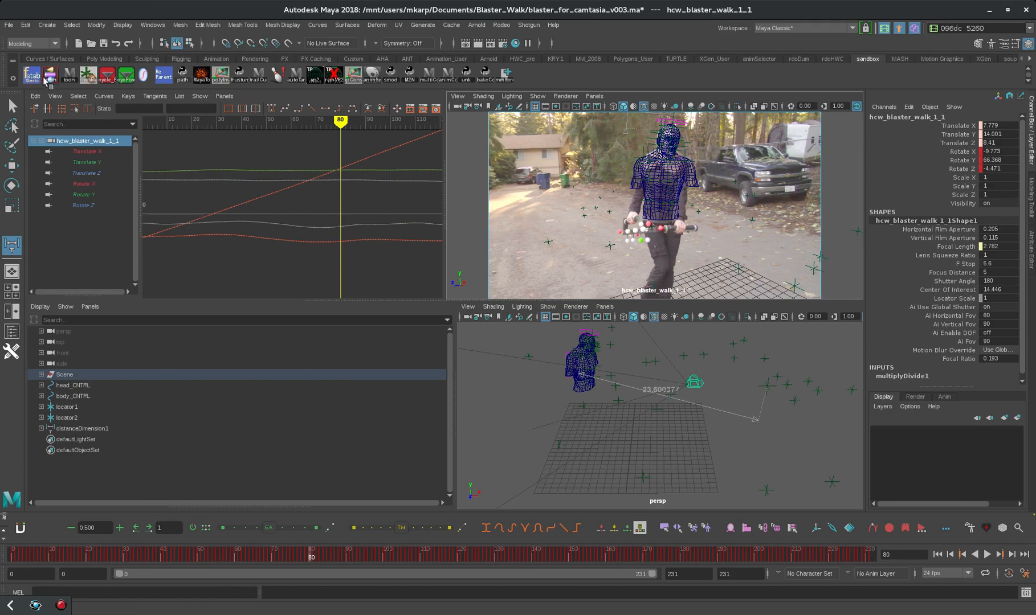
mouse_move(49, 76)
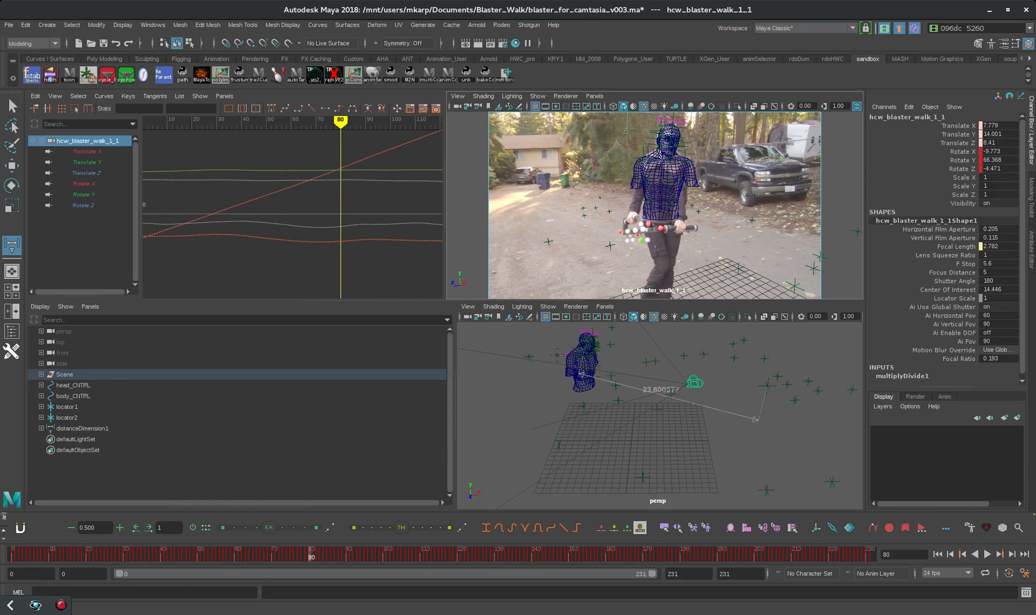
mouse_move(749, 400)
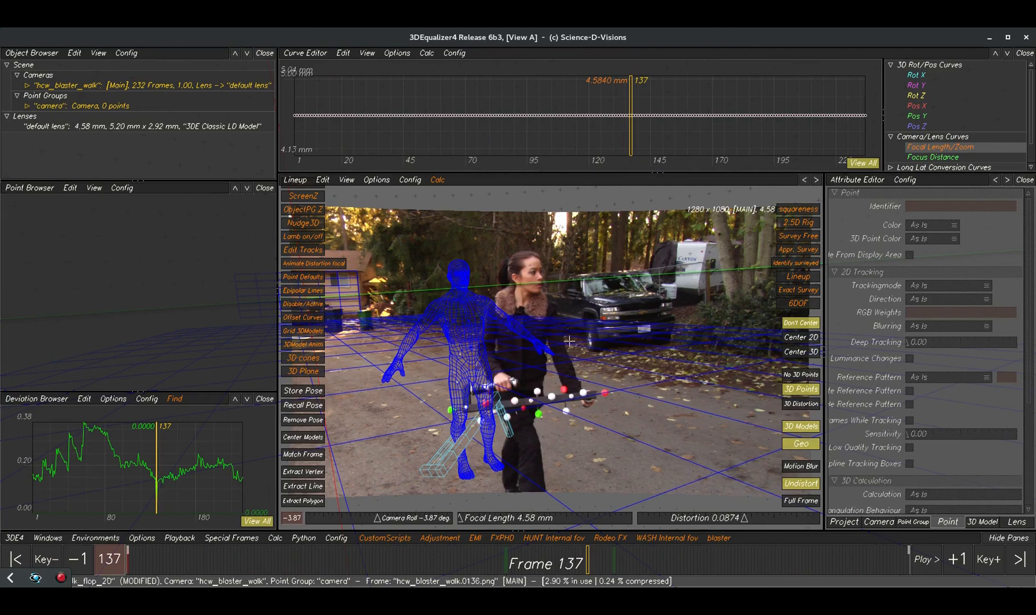
mouse_move(588, 557)
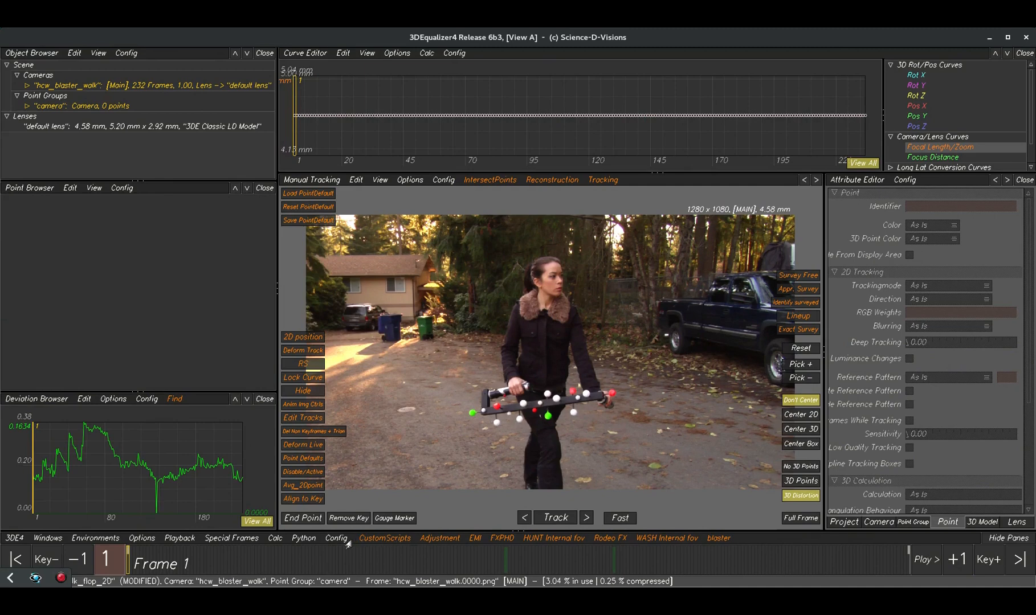
Step: Create and track points 53–57 in the camera point group from frame 1
left_click(303, 547)
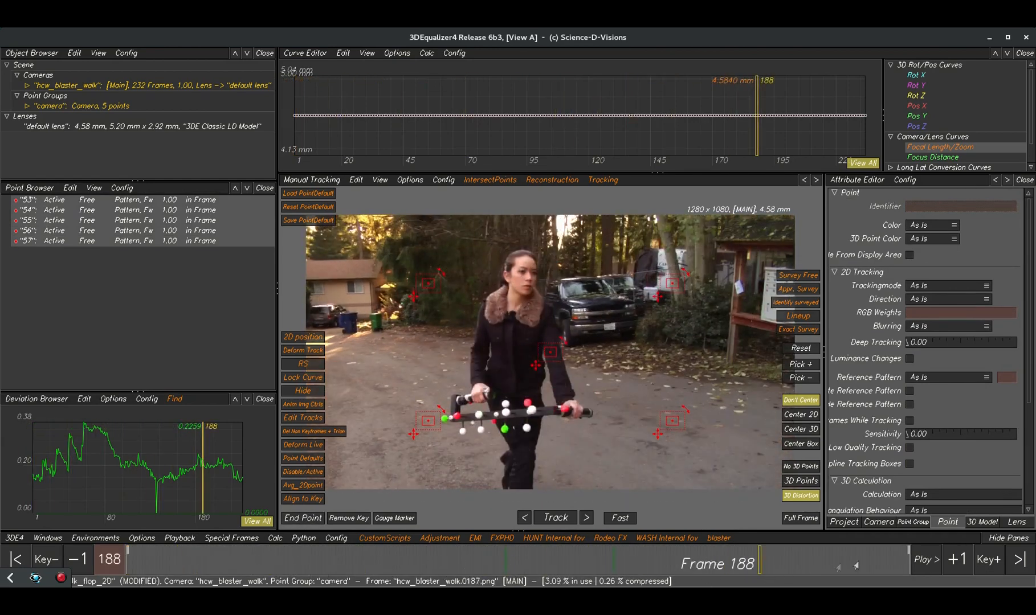
left_click(16, 559)
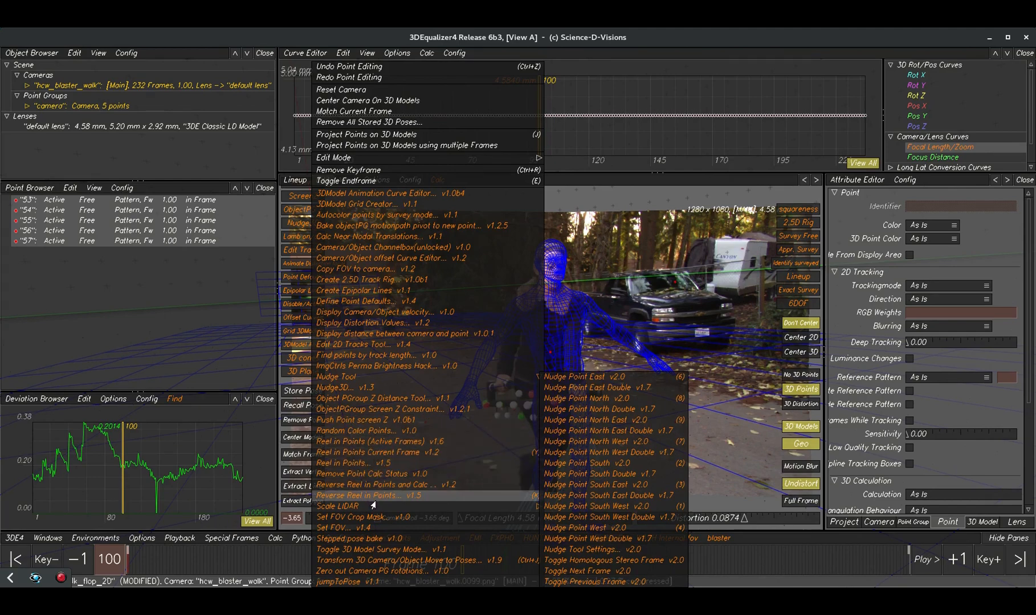
Step: Reverse-reel points 53–57 in at frame 100 and open the Push Points Tool
left_click(360, 496)
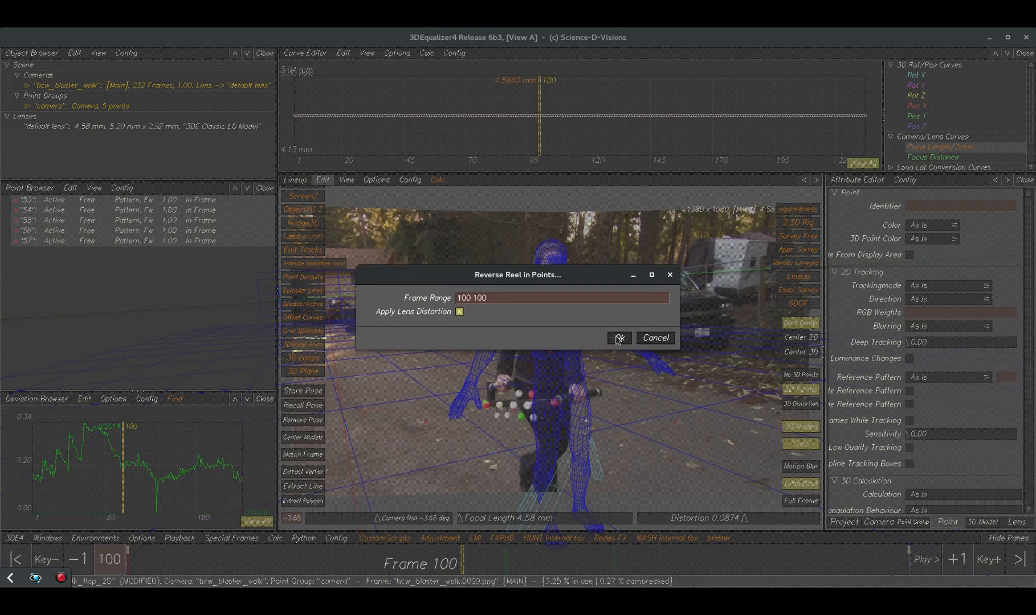
left_click(618, 337)
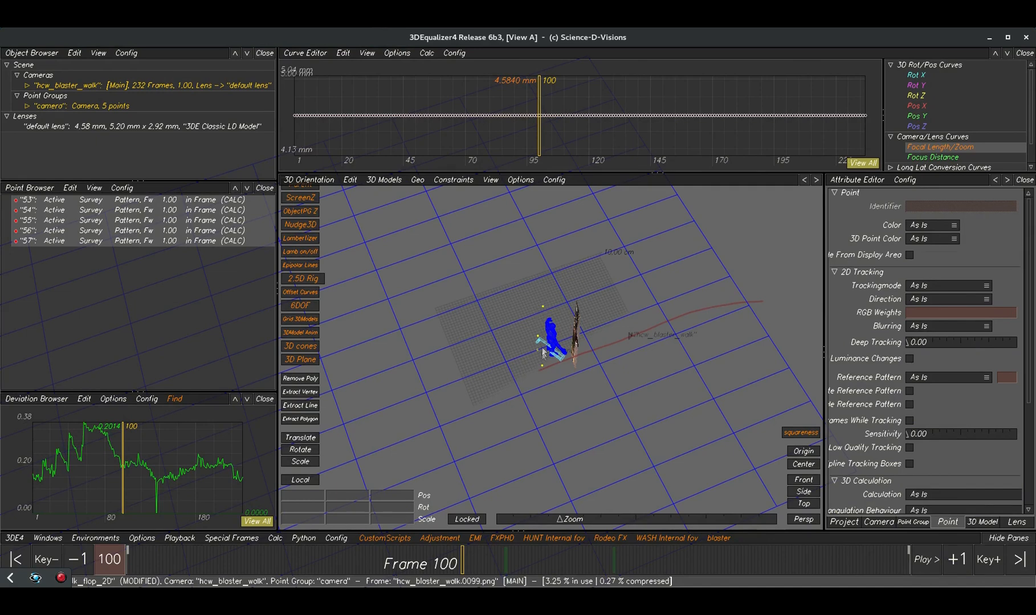
mouse_move(353, 216)
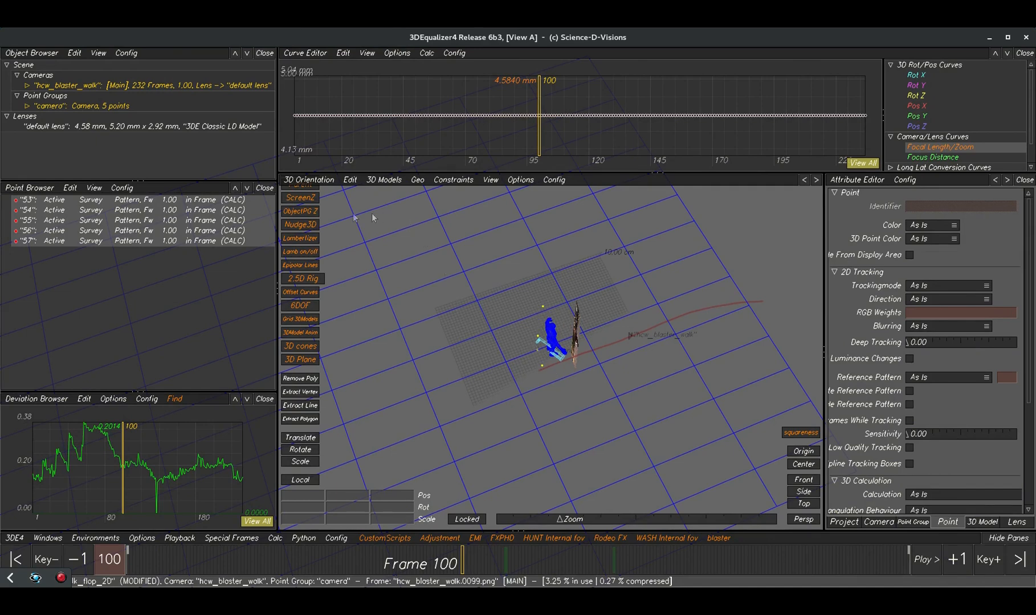
left_click(1008, 547)
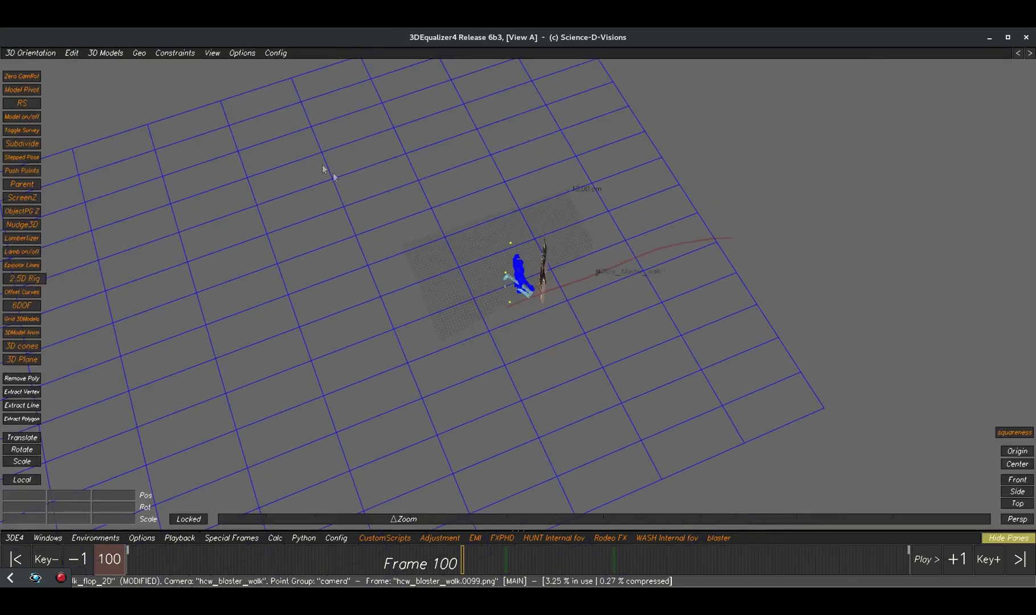
left_click(21, 170)
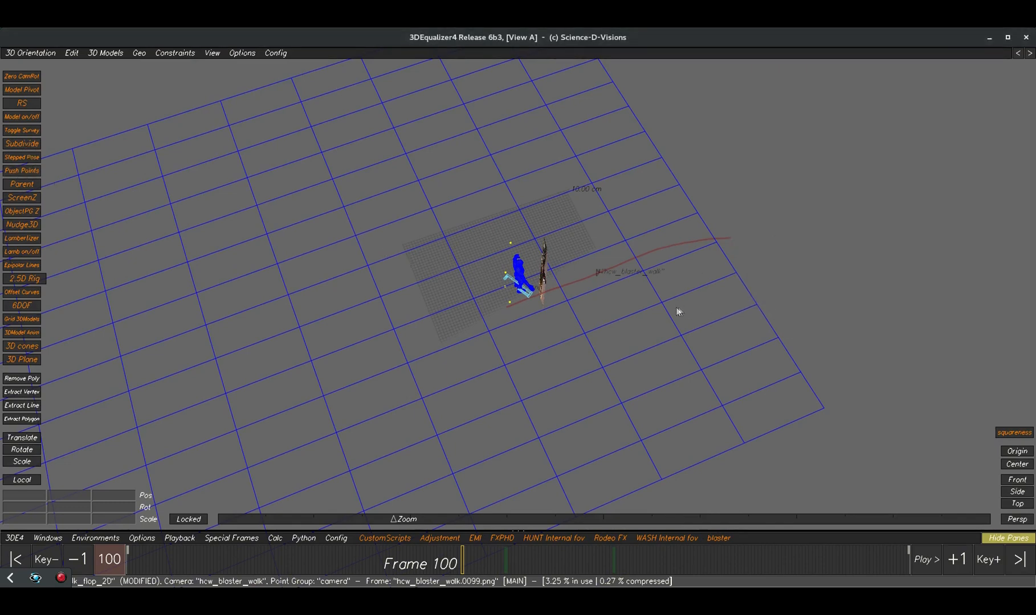
left_click(21, 174)
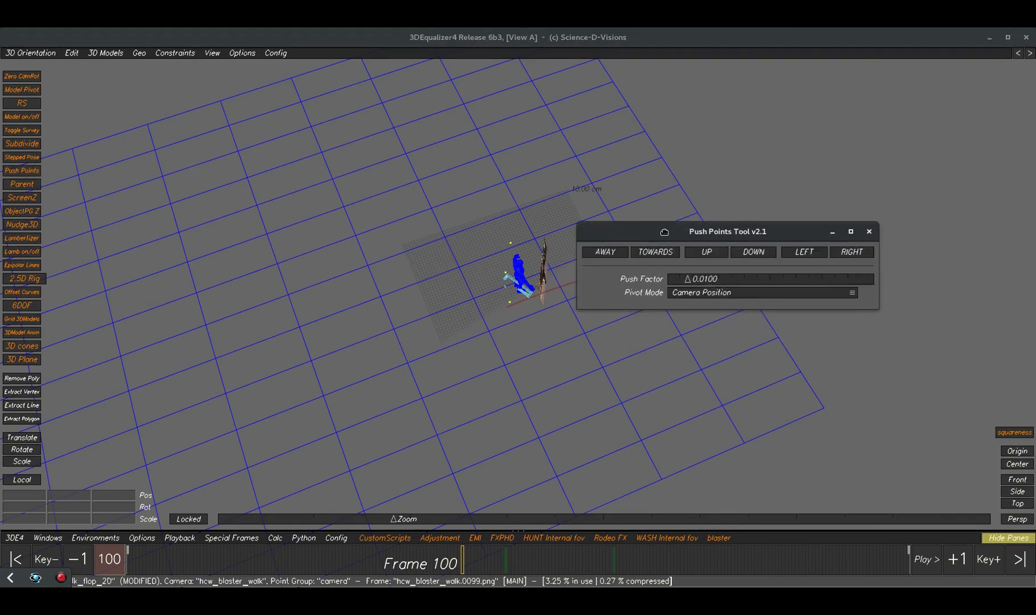
left_click(654, 257)
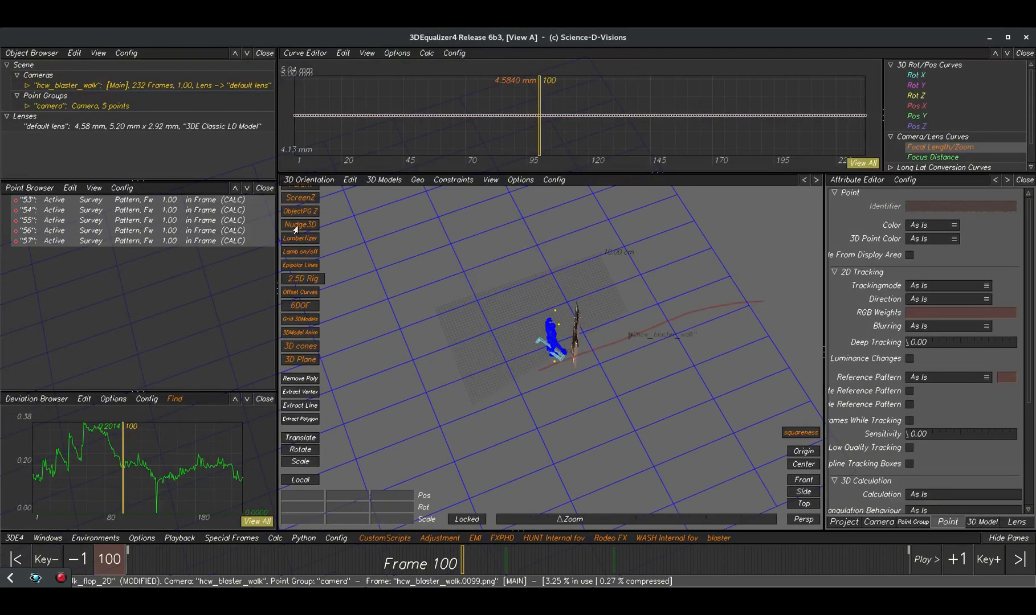
mouse_move(638, 315)
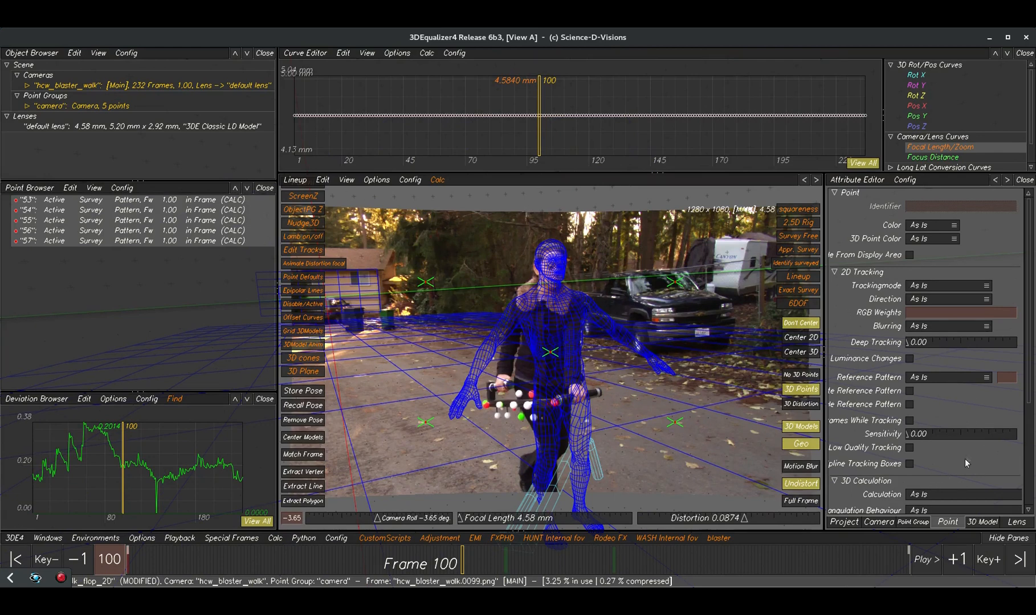
Step: Set points 53–57 to Lineup Only Surveyed and show the Lens attributes
scroll("down", 3)
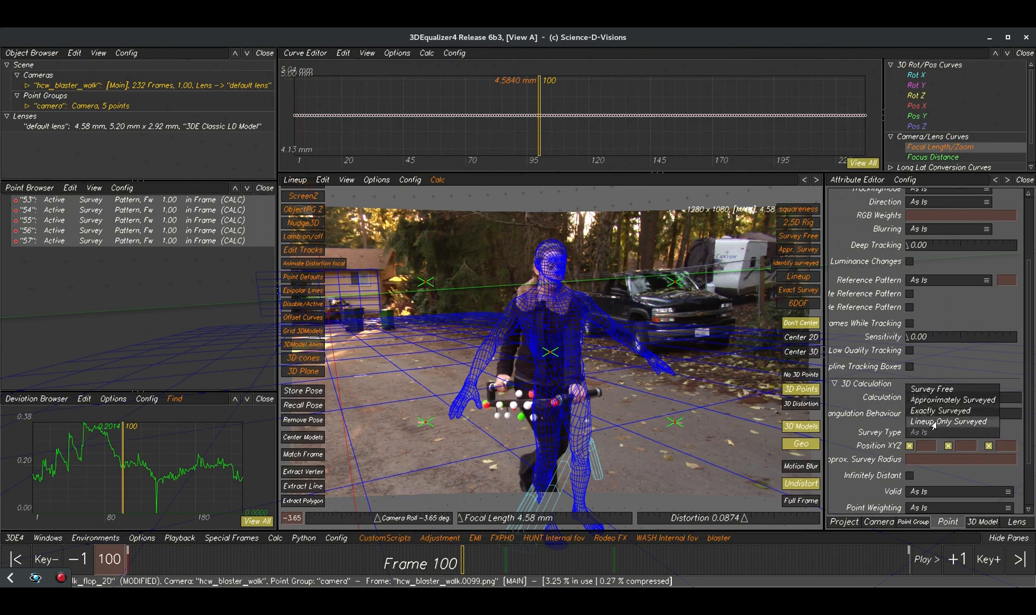
left_click(949, 421)
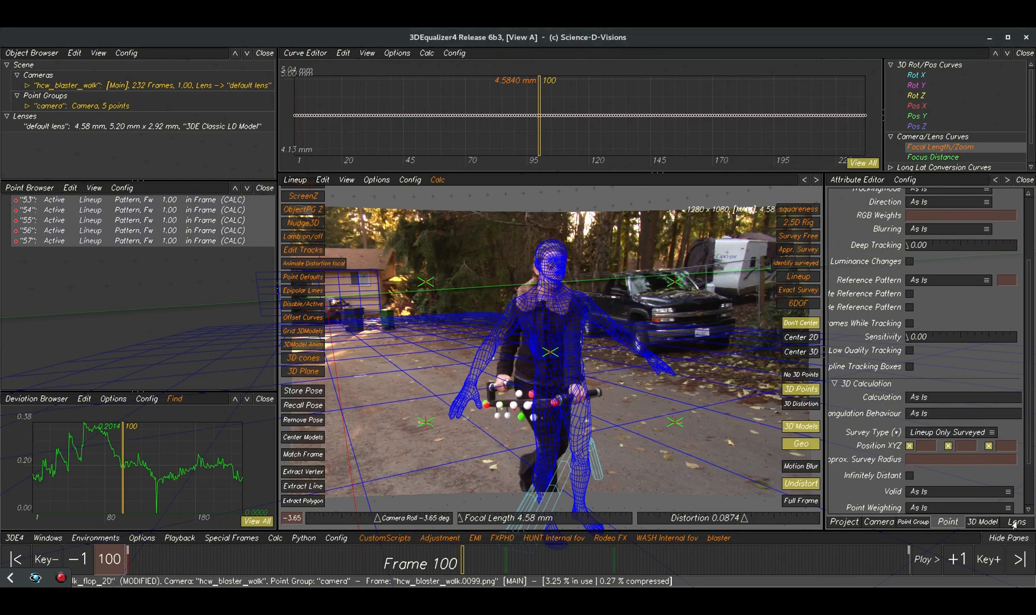
left_click(1016, 521)
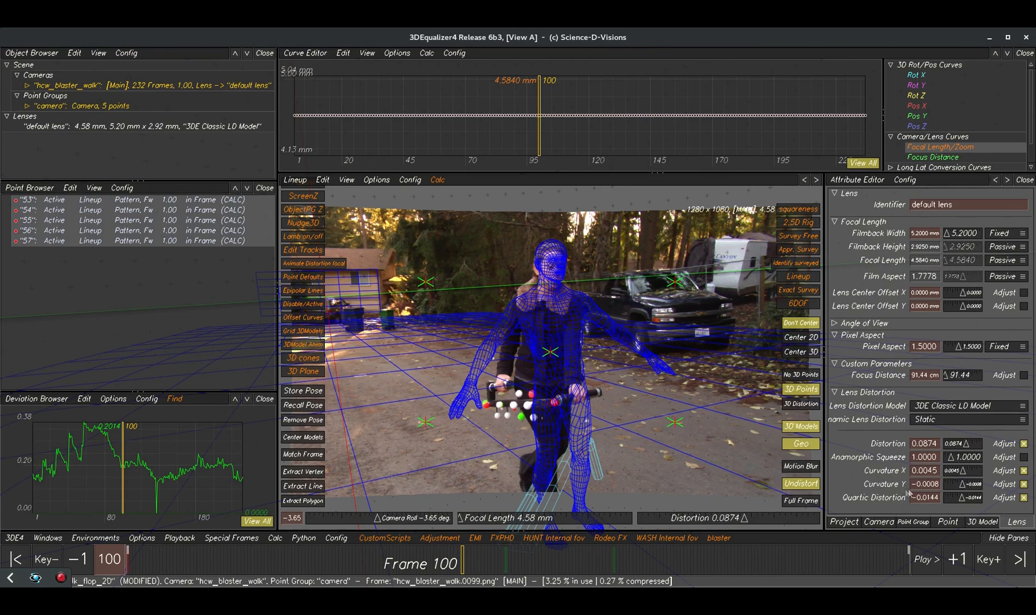
mouse_move(395, 184)
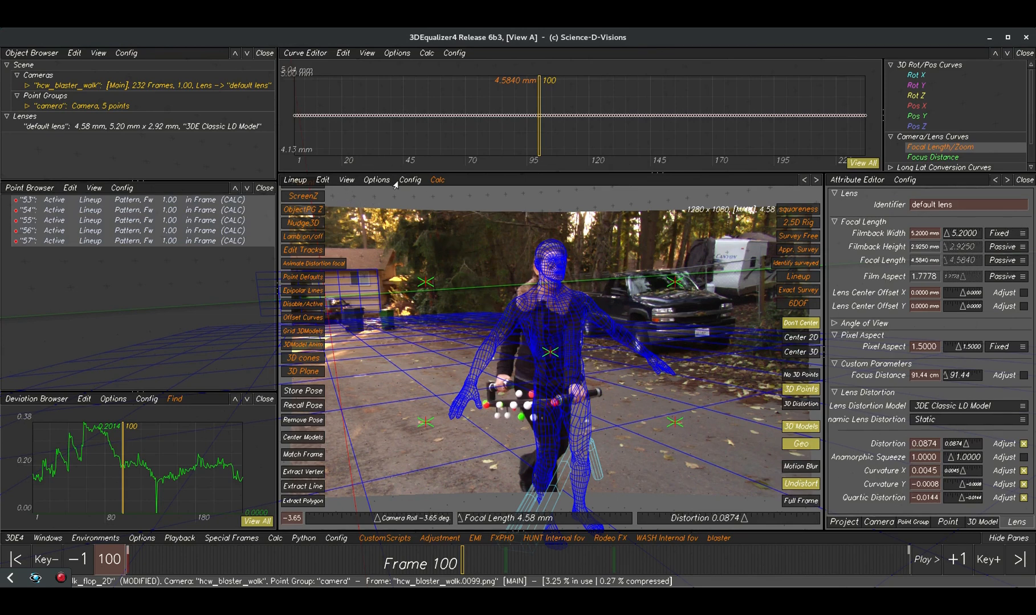
left_click(376, 179)
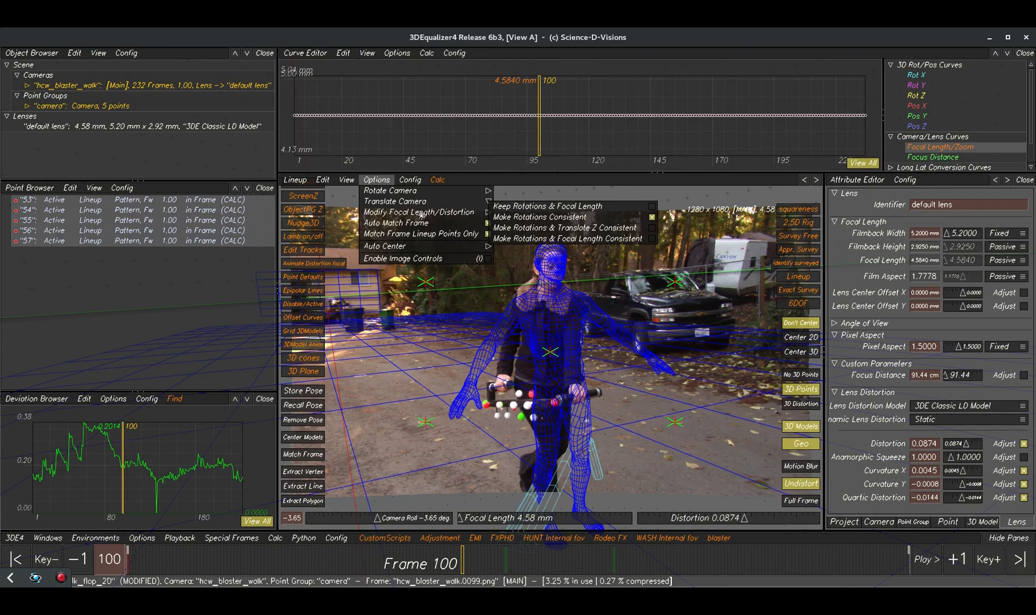
mouse_move(540, 225)
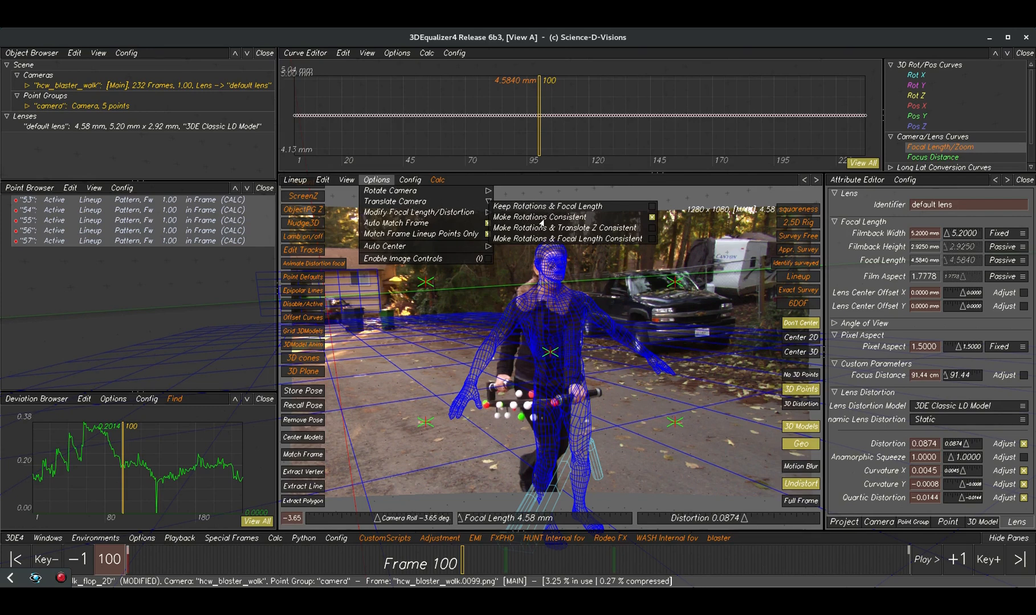
mouse_move(529, 243)
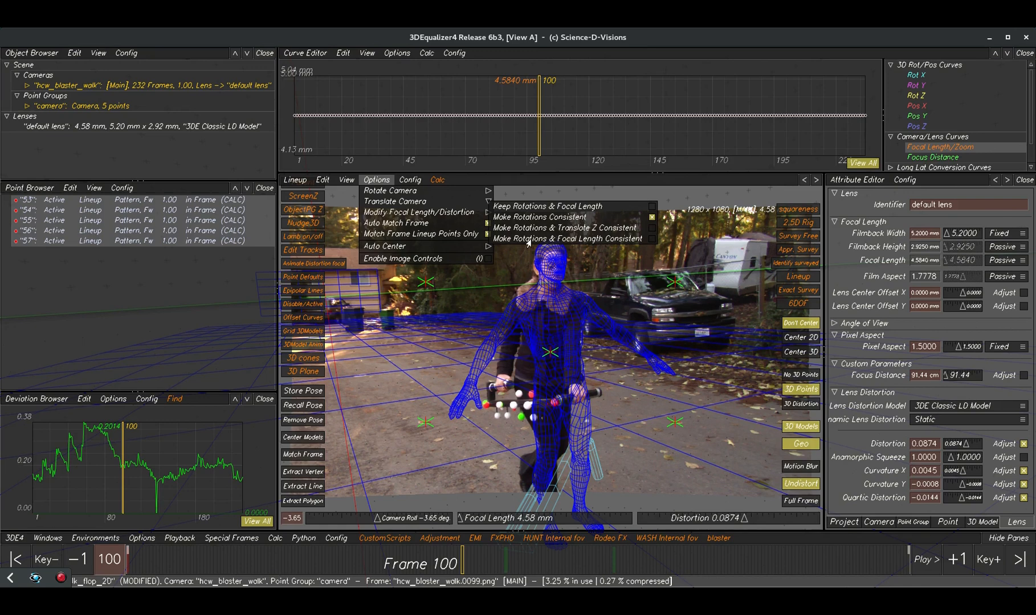
mouse_move(607, 240)
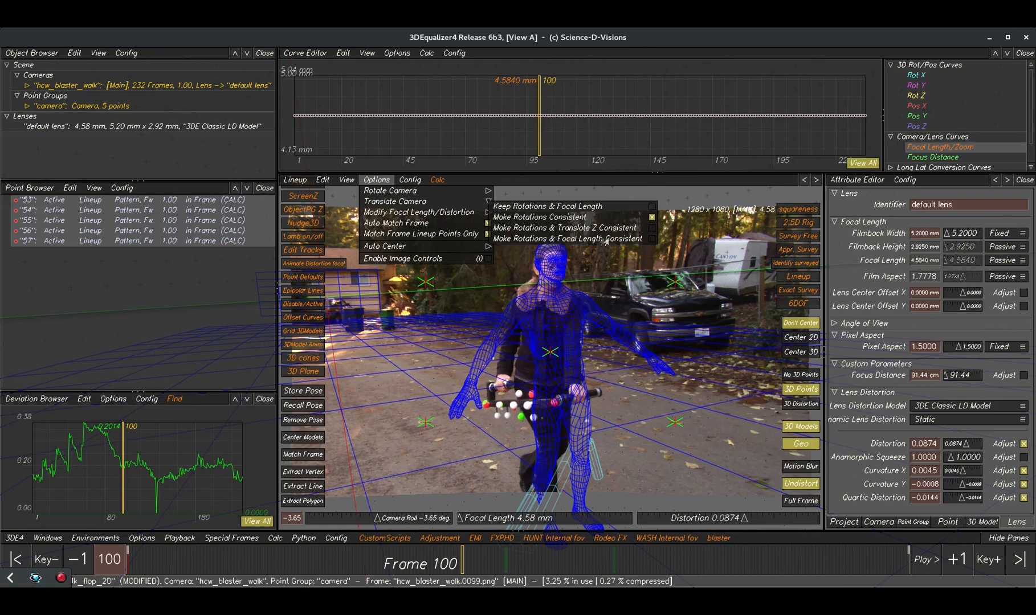
mouse_move(647, 246)
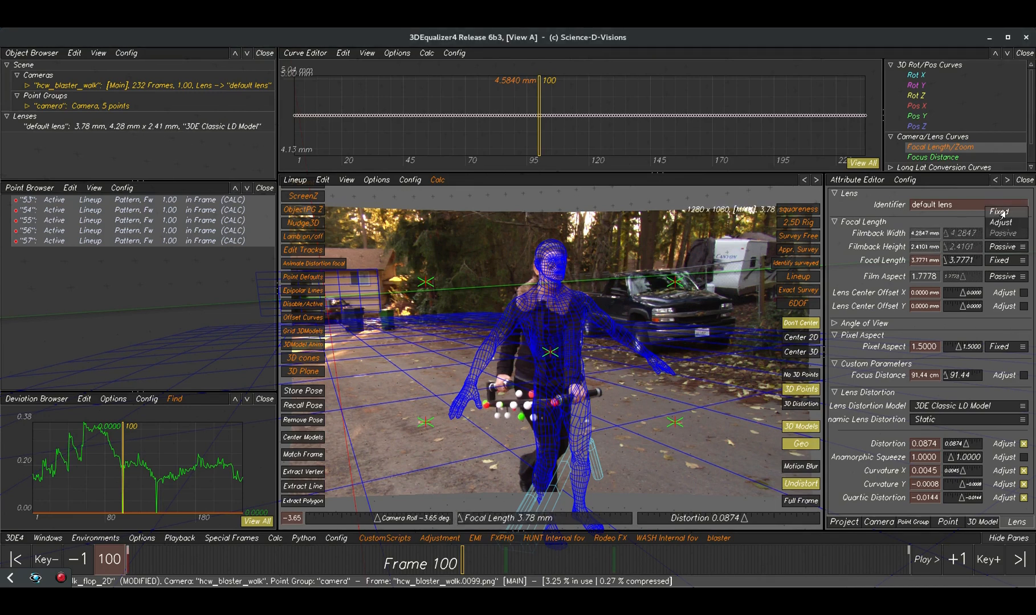
Step: Revert the project to a 4.58 mm lens and an empty camera point group
left_click(1001, 235)
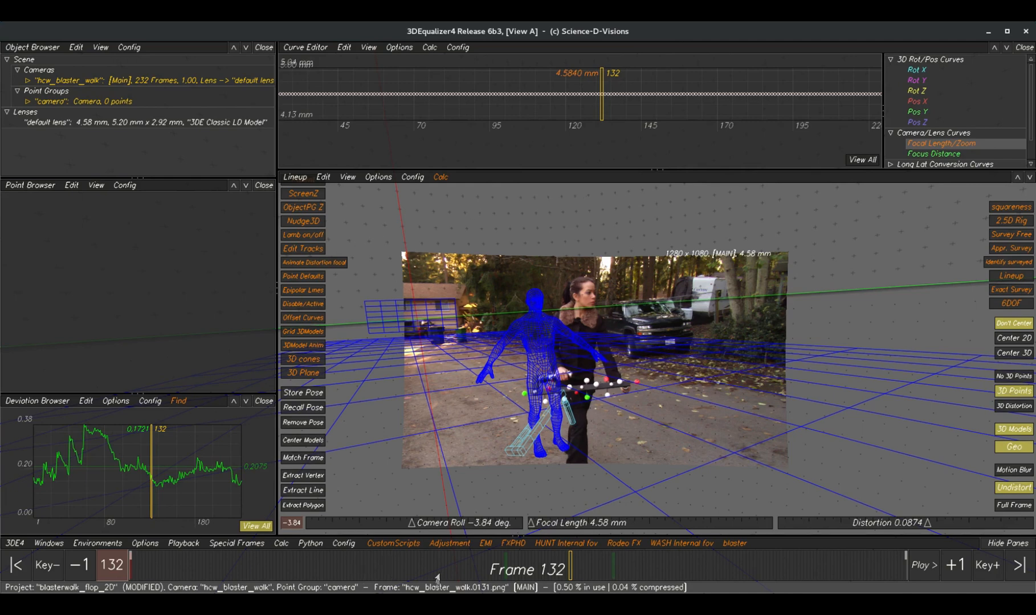
Step: Create five points at frame 103 and open the Edit menu to reverse-reel them
left_click(16, 574)
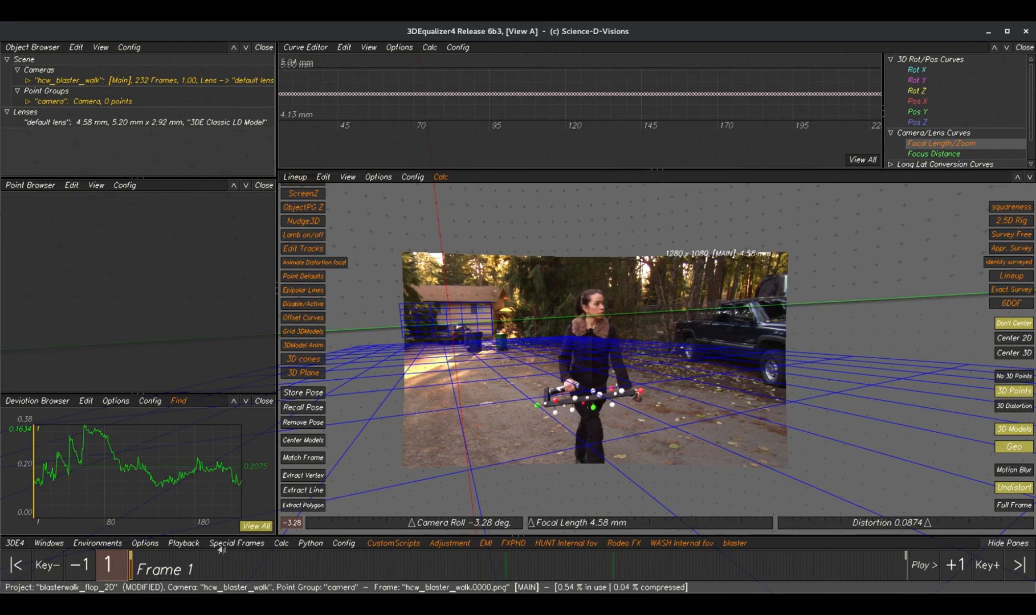
left_click(310, 542)
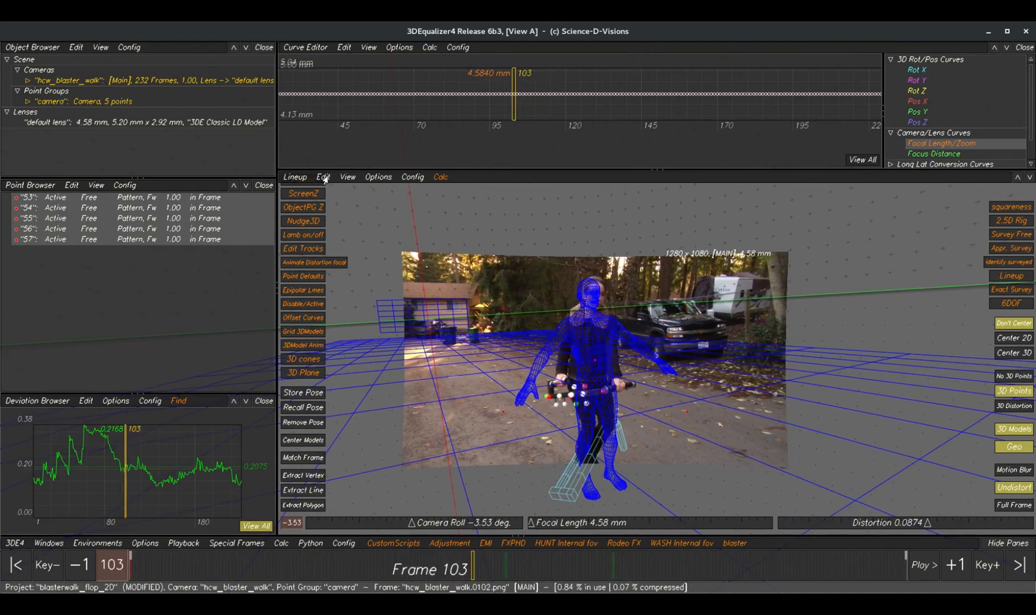
left_click(323, 176)
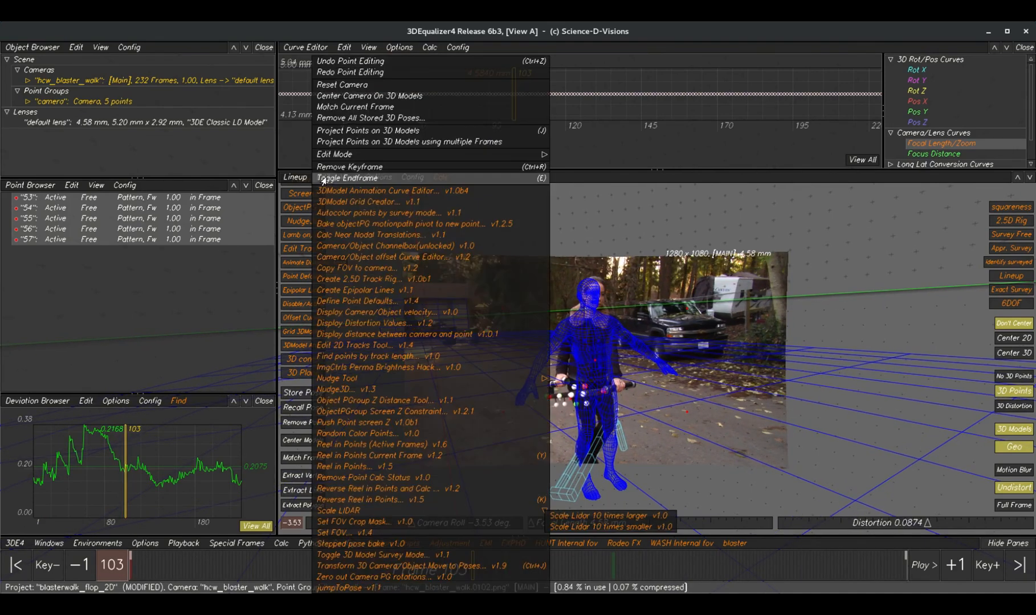
mouse_move(377, 499)
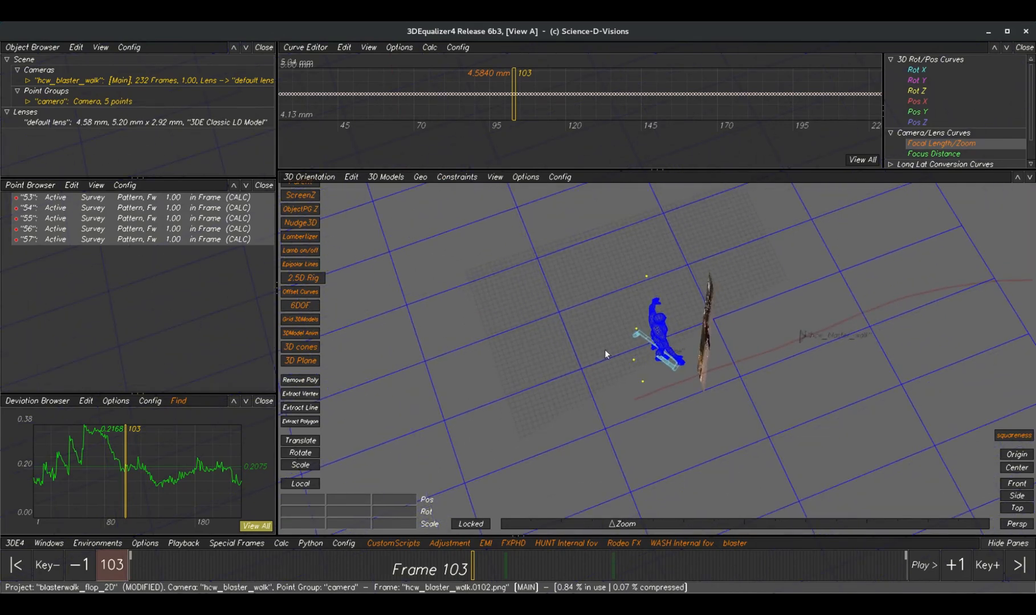
mouse_move(355, 231)
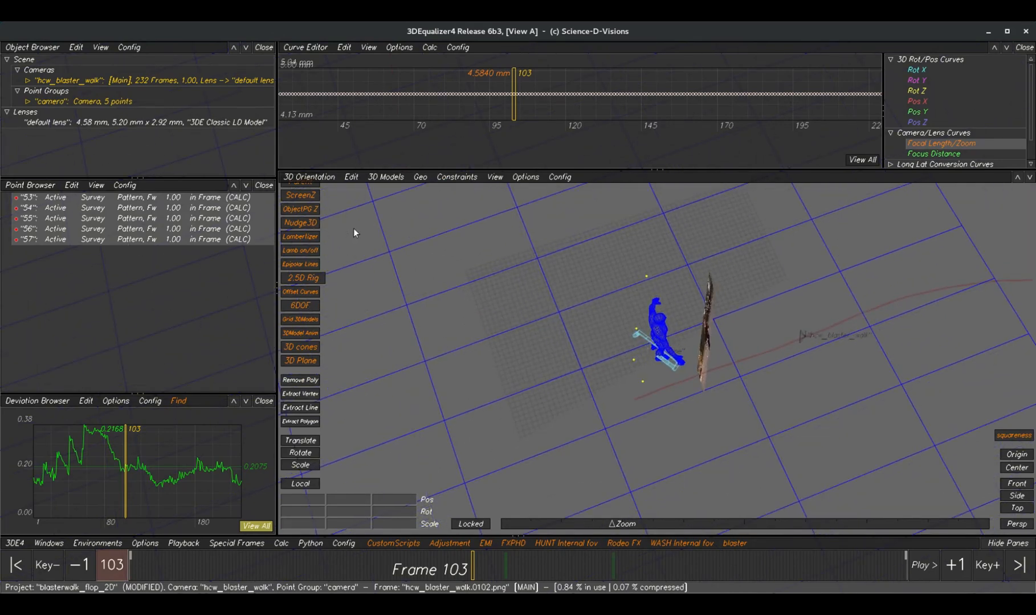
Step: Push points 53–57 toward the camera with the Push Points Tool in the full 3D view
left_click(1006, 542)
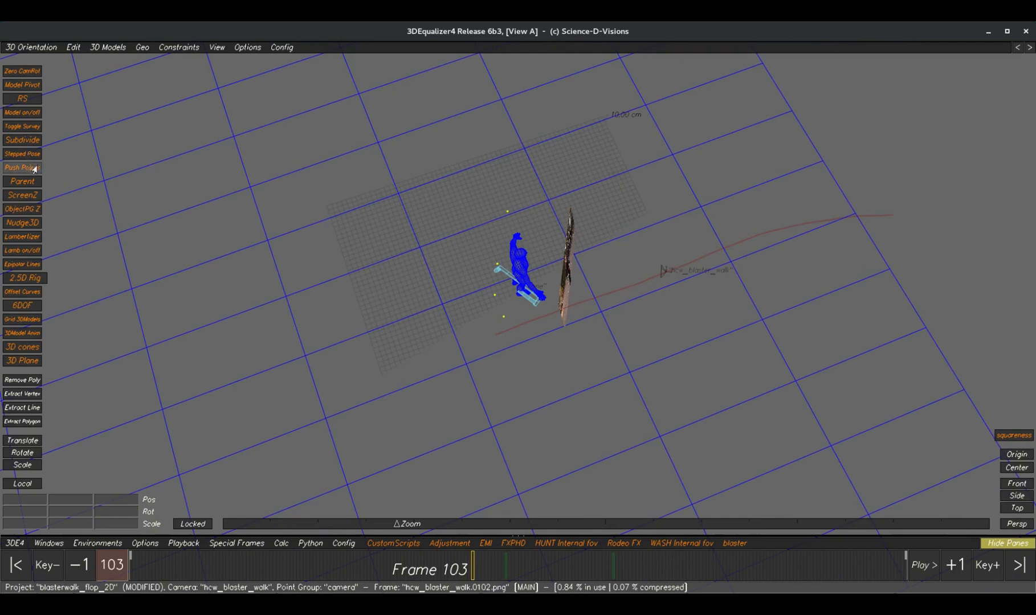
left_click(22, 167)
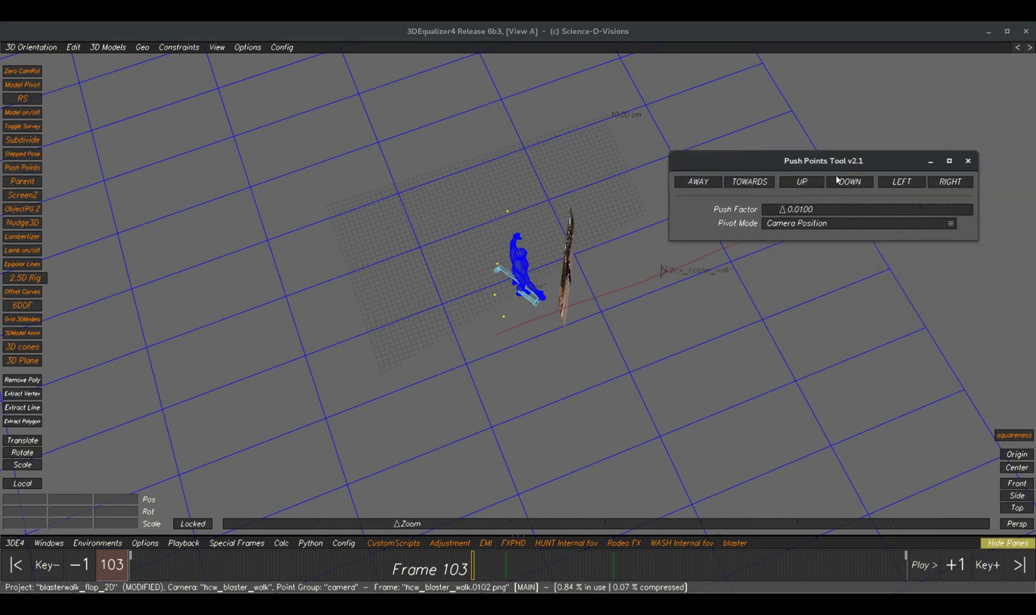
left_click(748, 182)
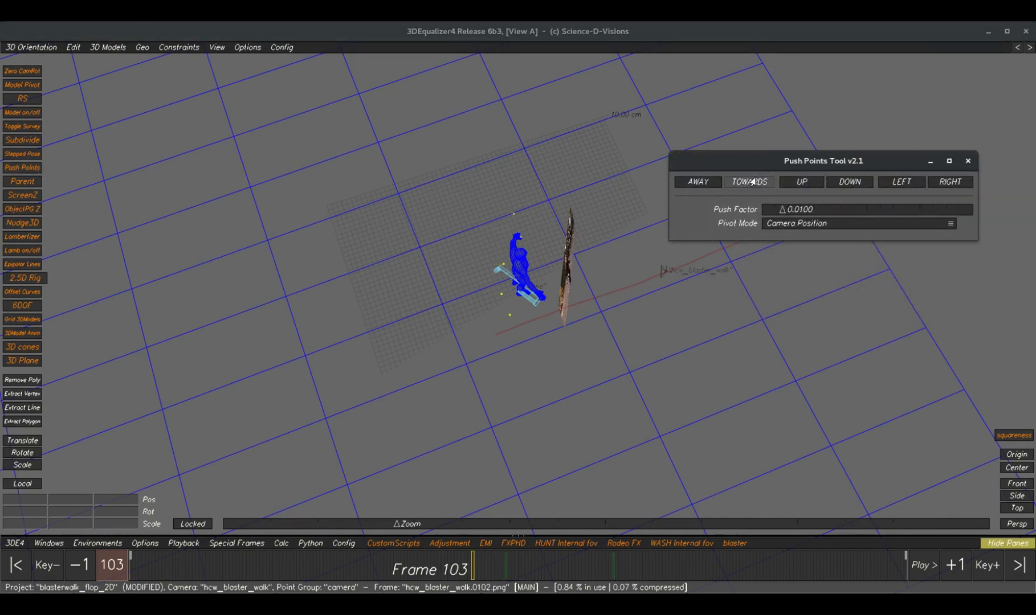
left_click(749, 186)
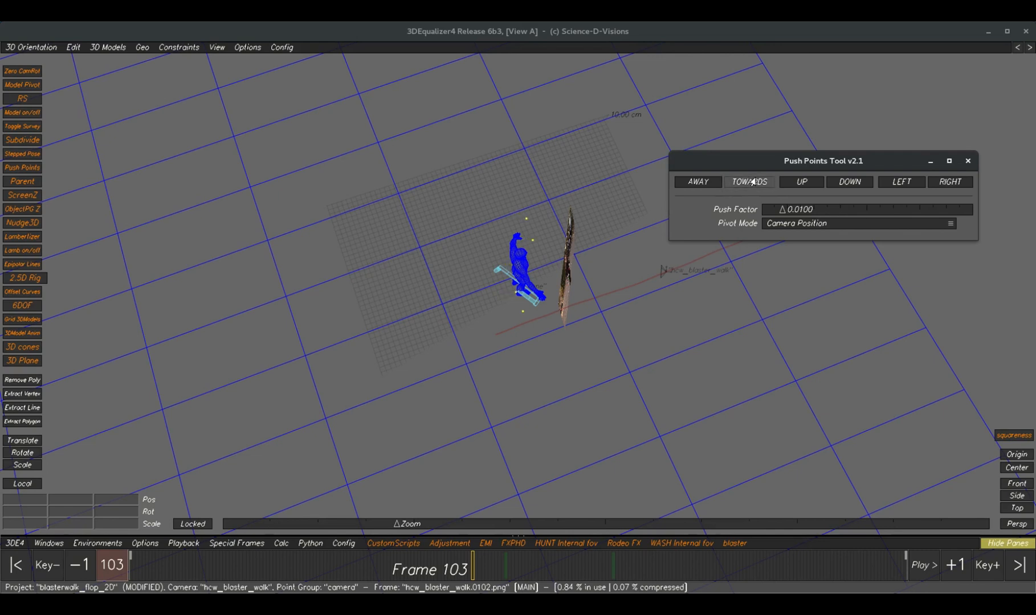
left_click(748, 183)
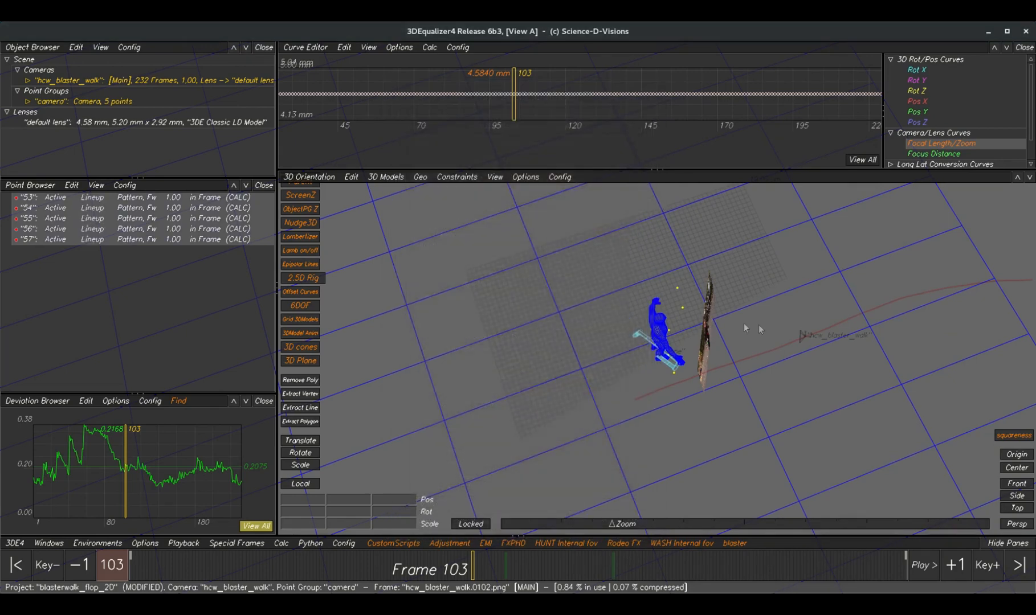
mouse_move(740, 335)
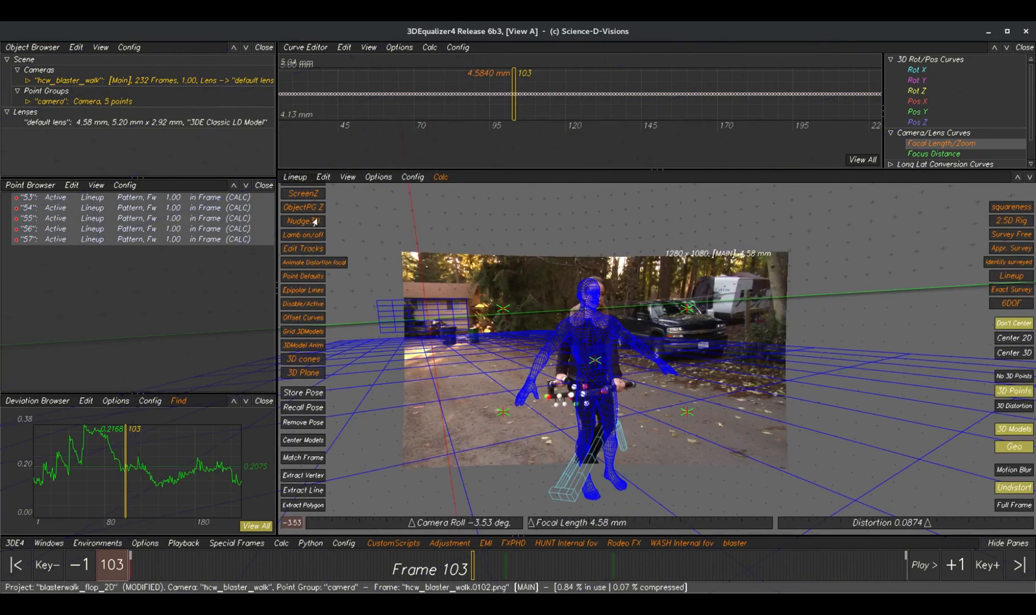
Step: Nudge the focal length down and up in Nudge3D until it reads 3.98 mm
left_click(303, 220)
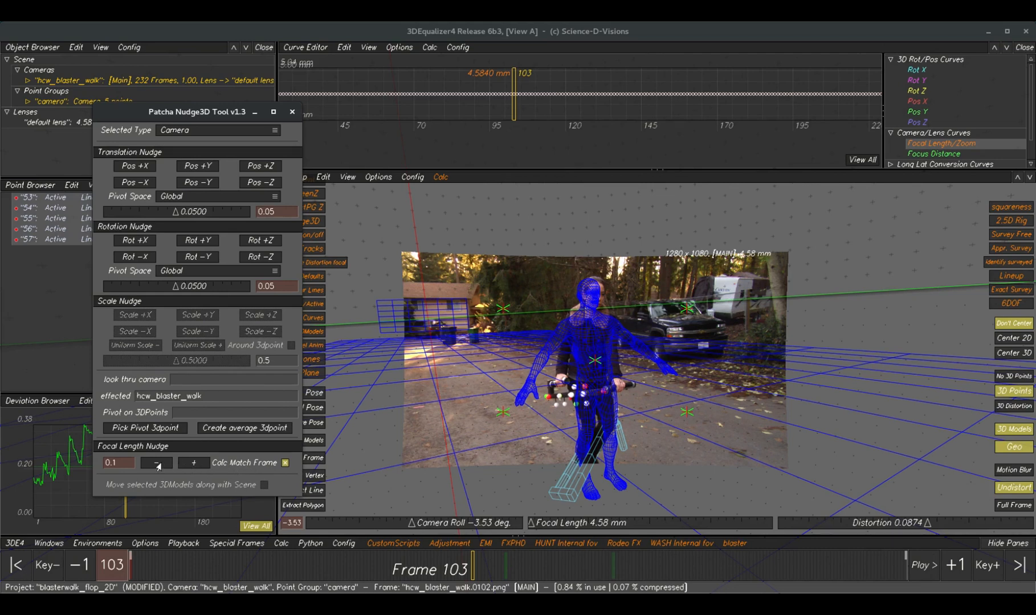
left_click(157, 462)
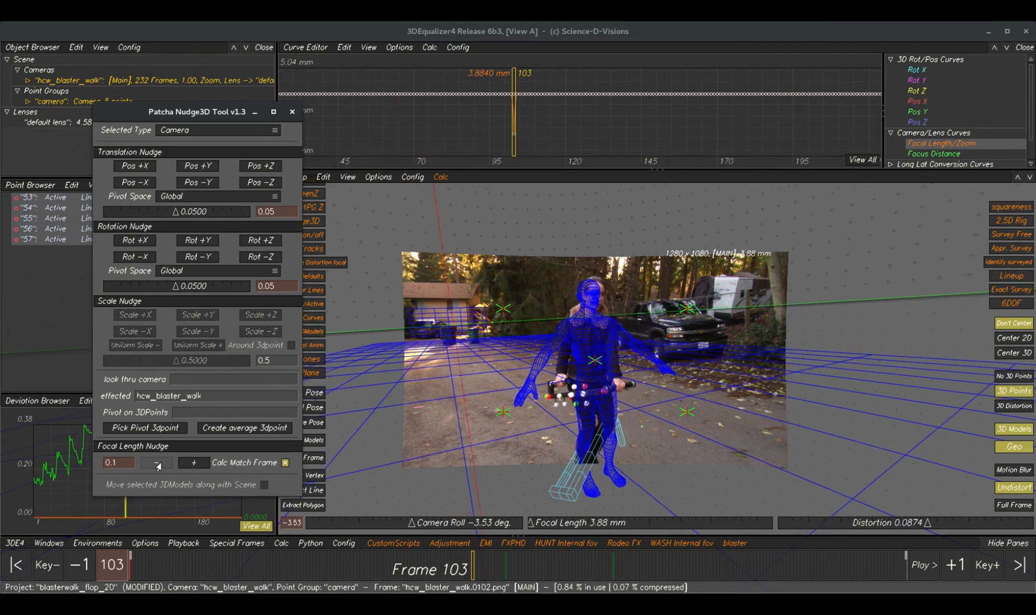
left_click(156, 471)
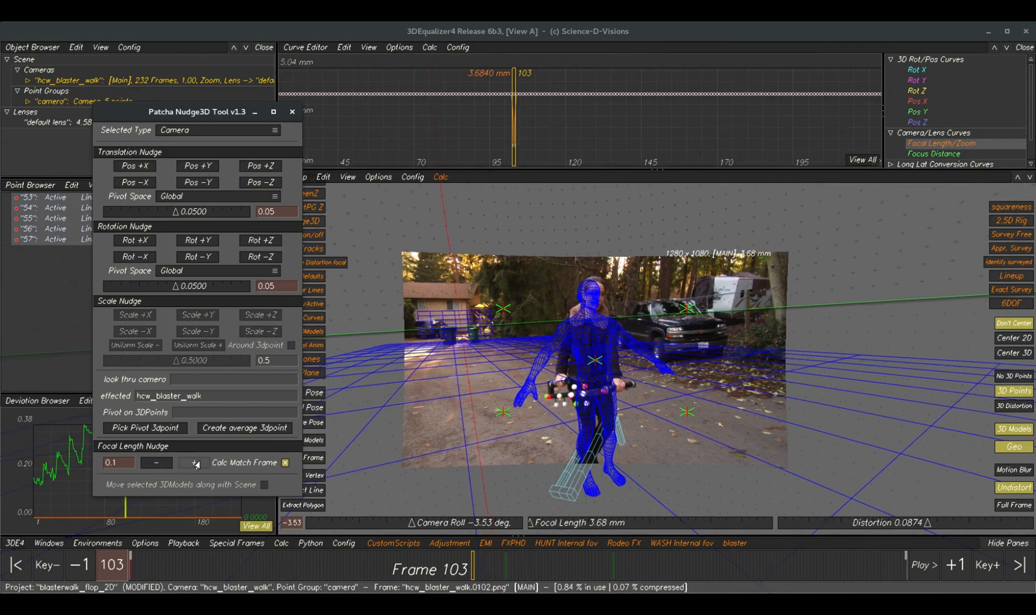
left_click(194, 462)
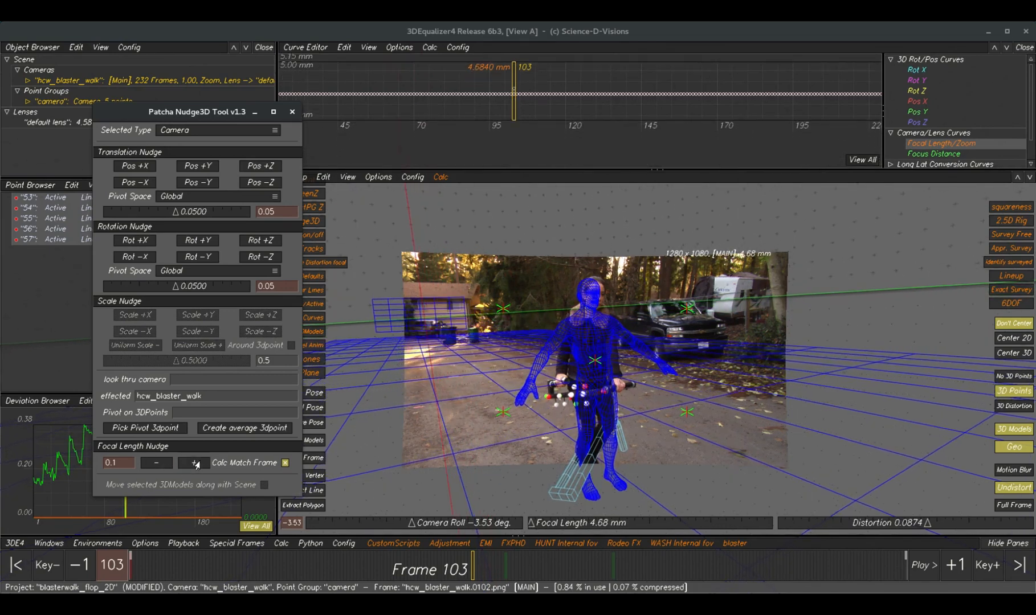
left_click(195, 462)
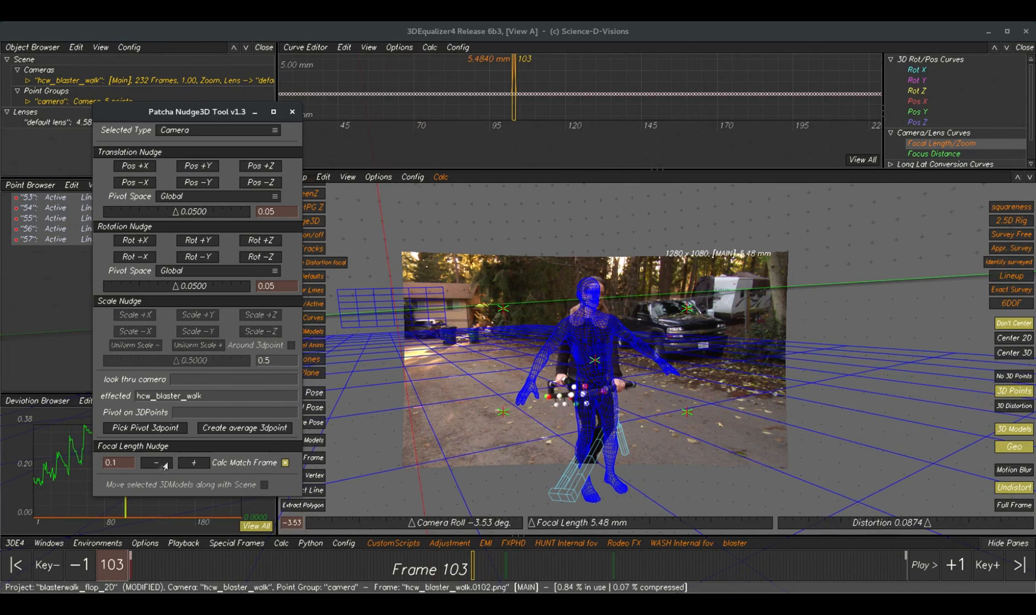
left_click(157, 465)
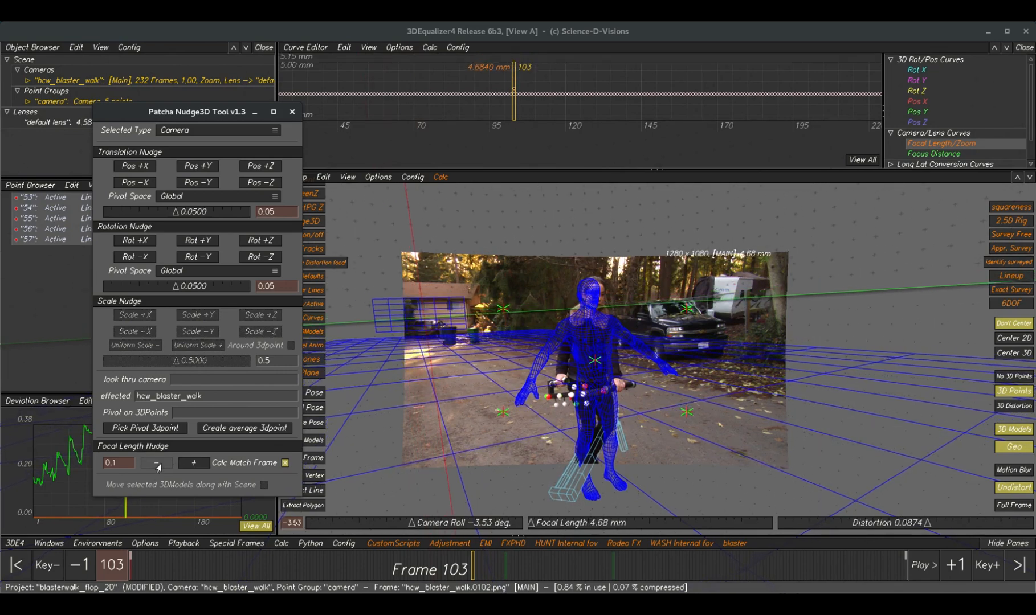
left_click(156, 462)
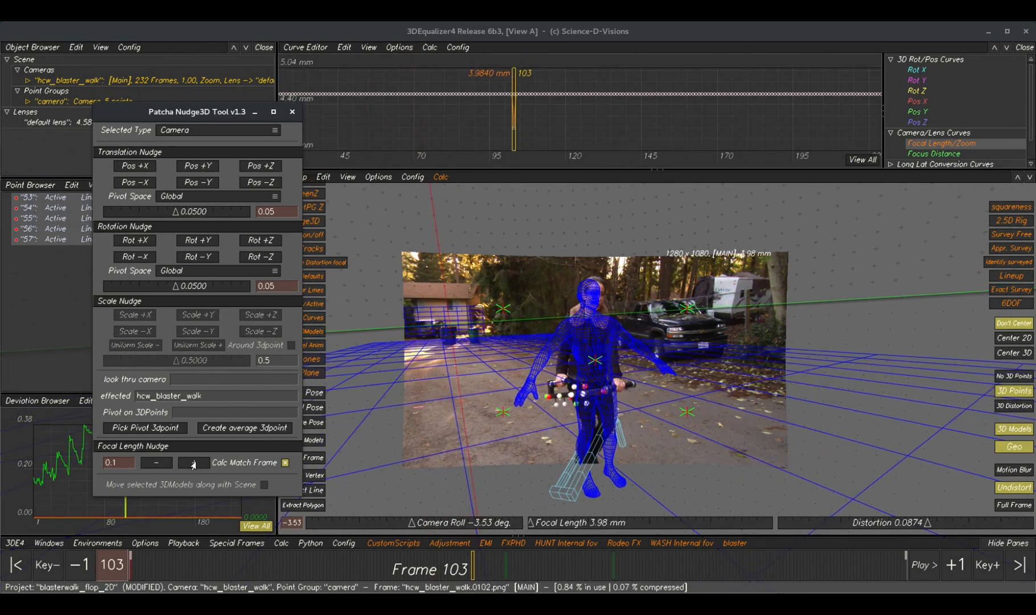
left_click(192, 462)
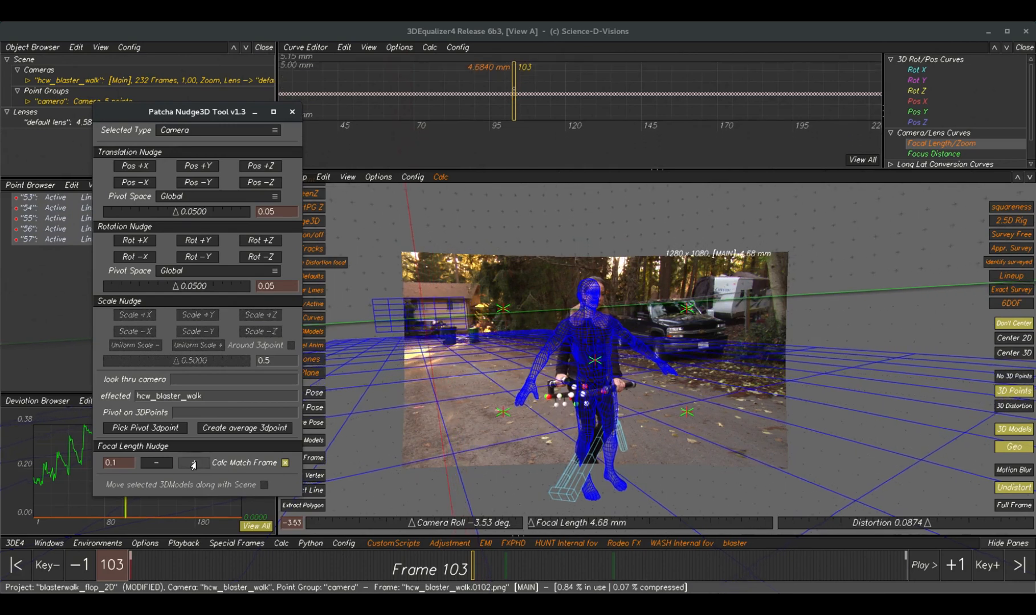
left_click(155, 462)
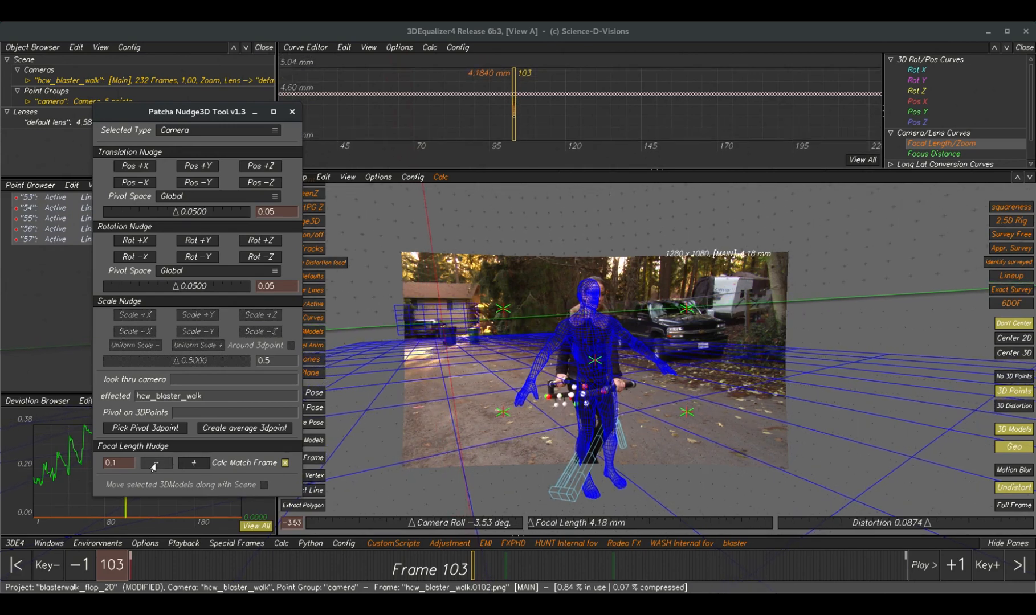
left_click(156, 472)
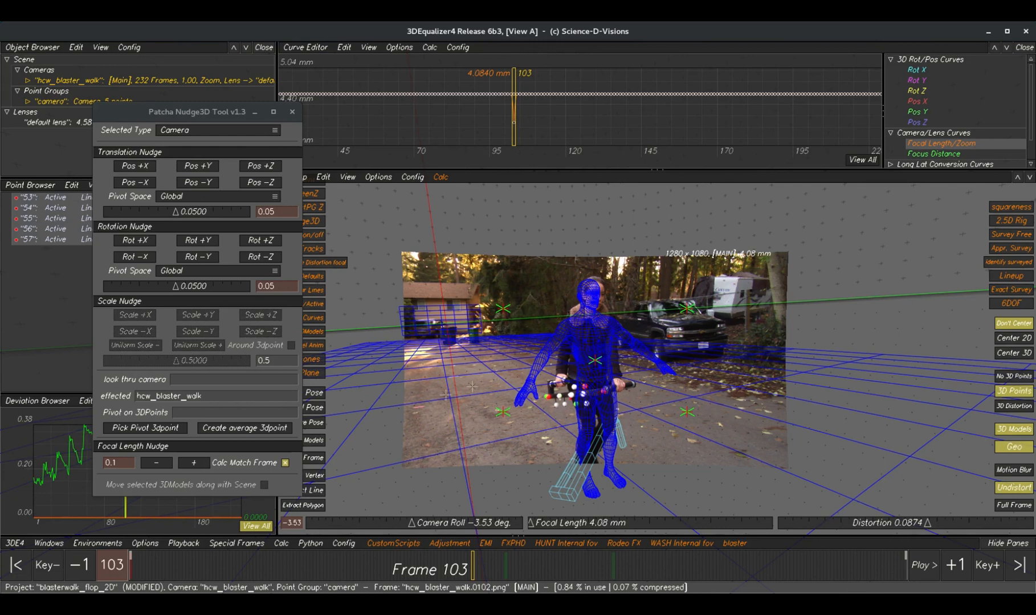
left_click(194, 462)
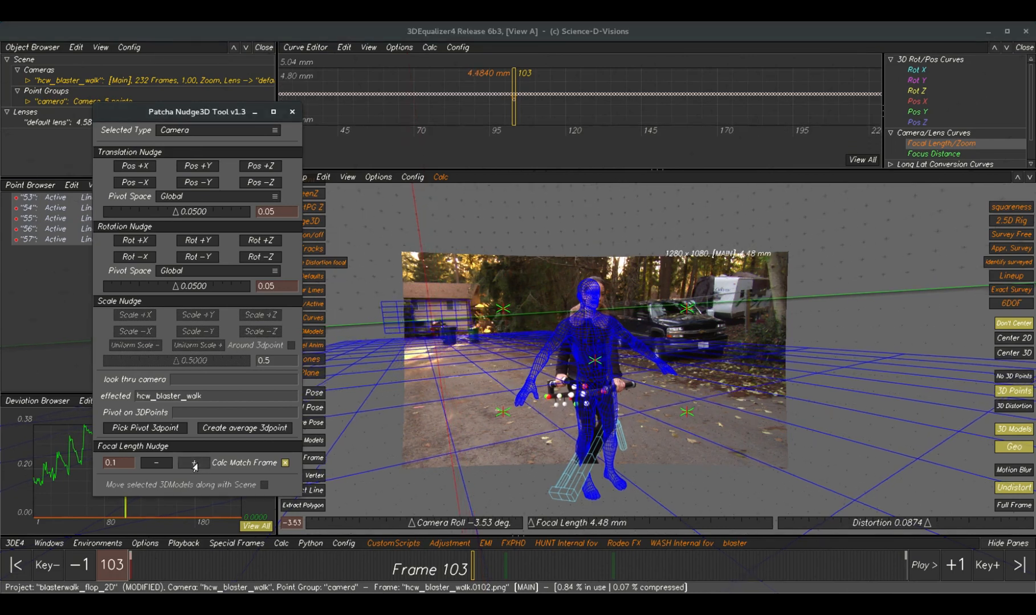
left_click(156, 472)
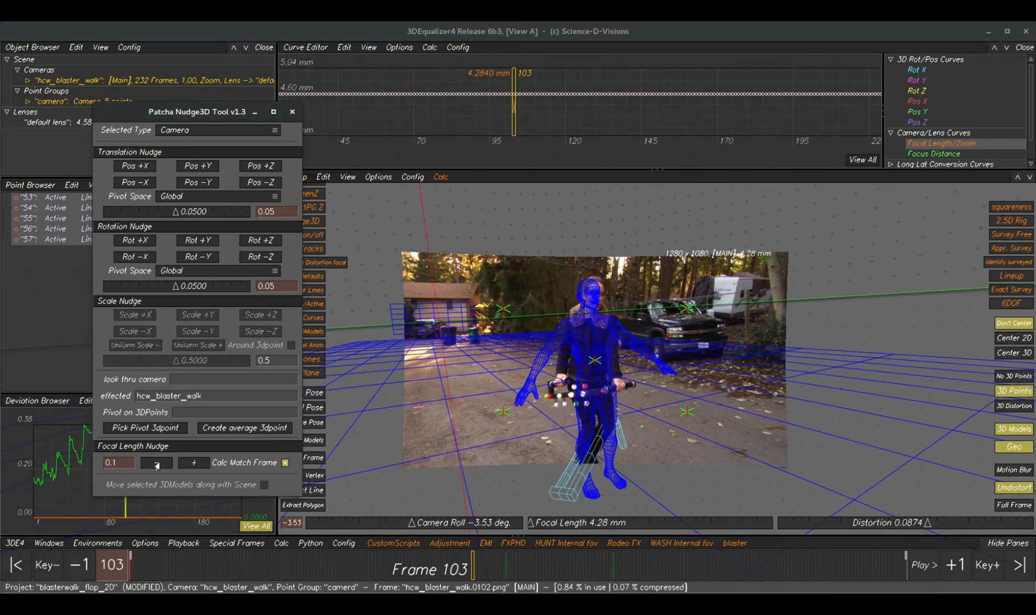
left_click(156, 462)
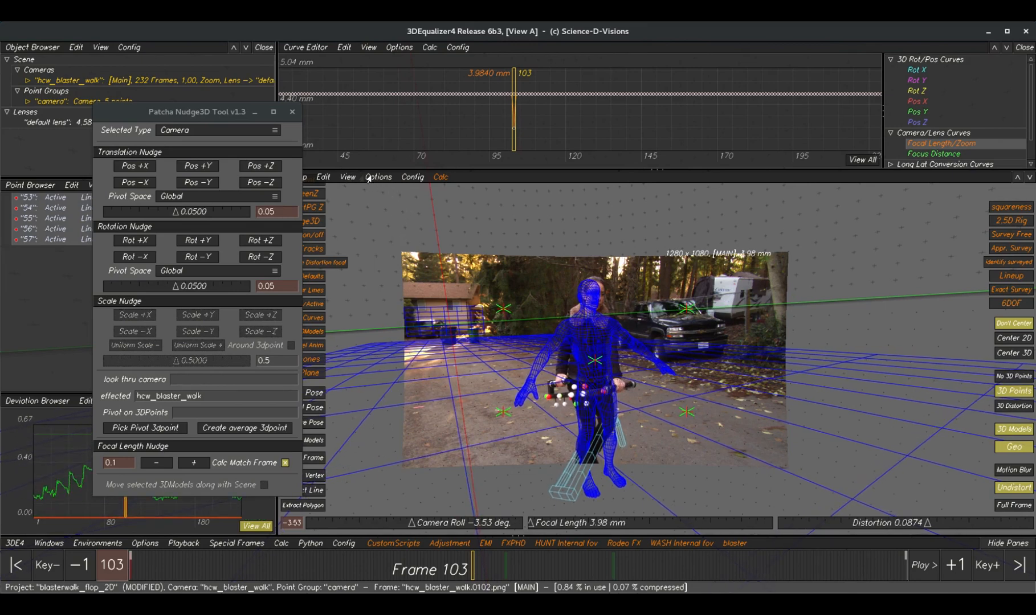
Step: Set camera translation to keep rotations and focal length consistent
left_click(377, 177)
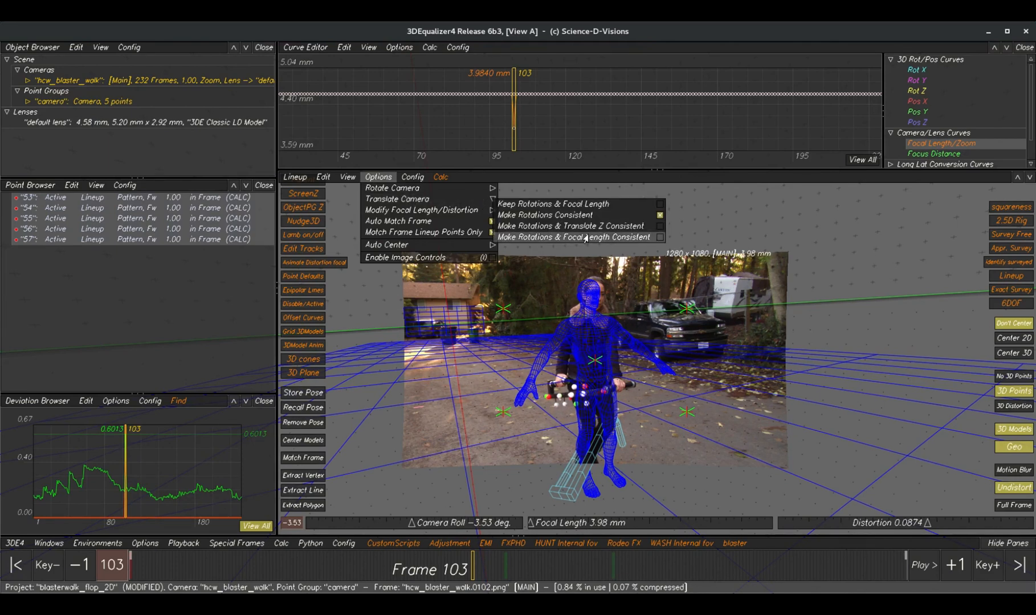
left_click(572, 237)
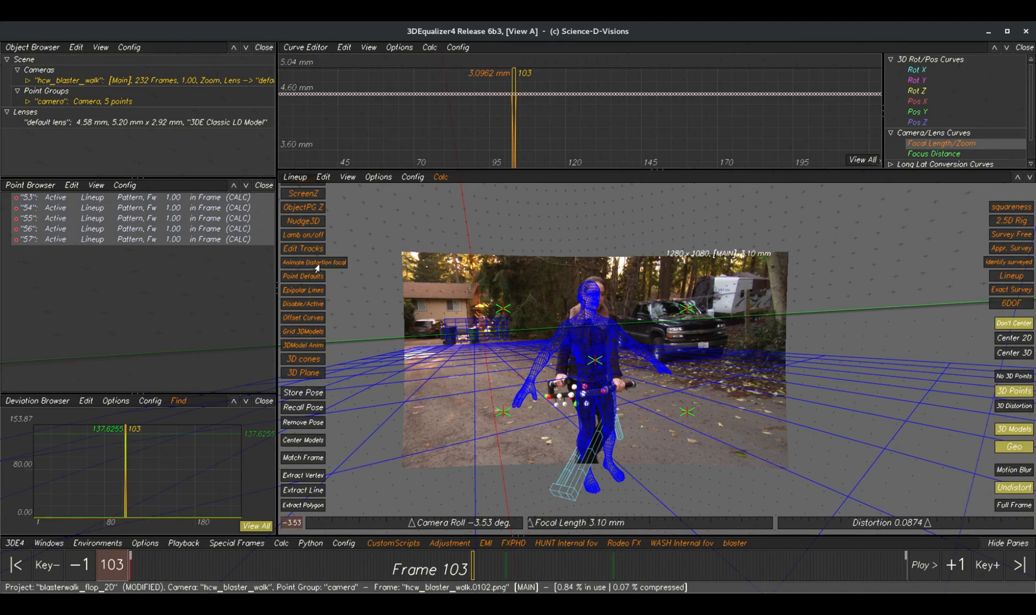
mouse_move(342, 269)
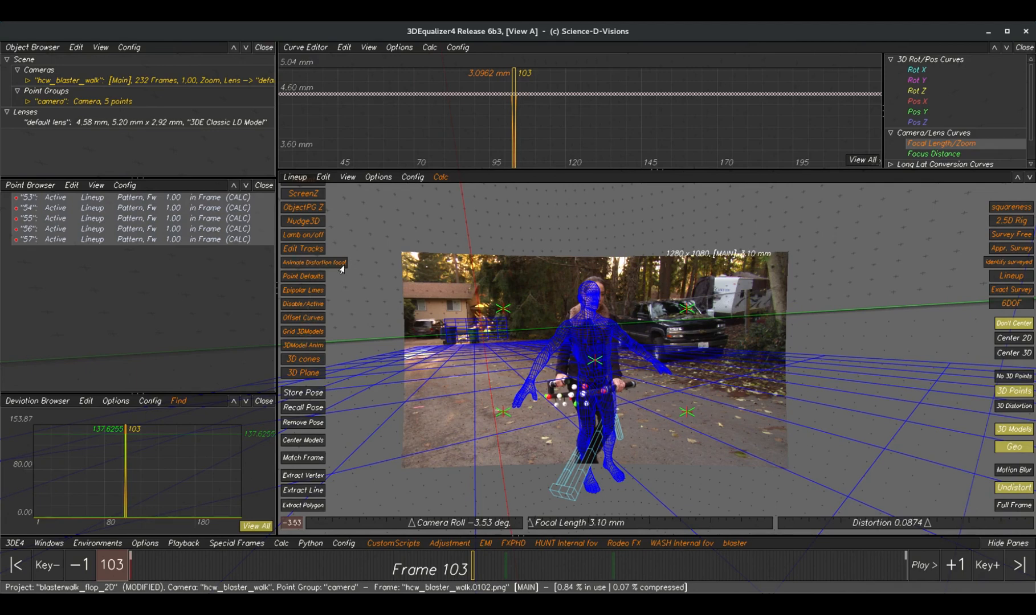
Step: Nudge the focal length down to 3.38 mm at frame 170 with Nudge3D
left_click(303, 221)
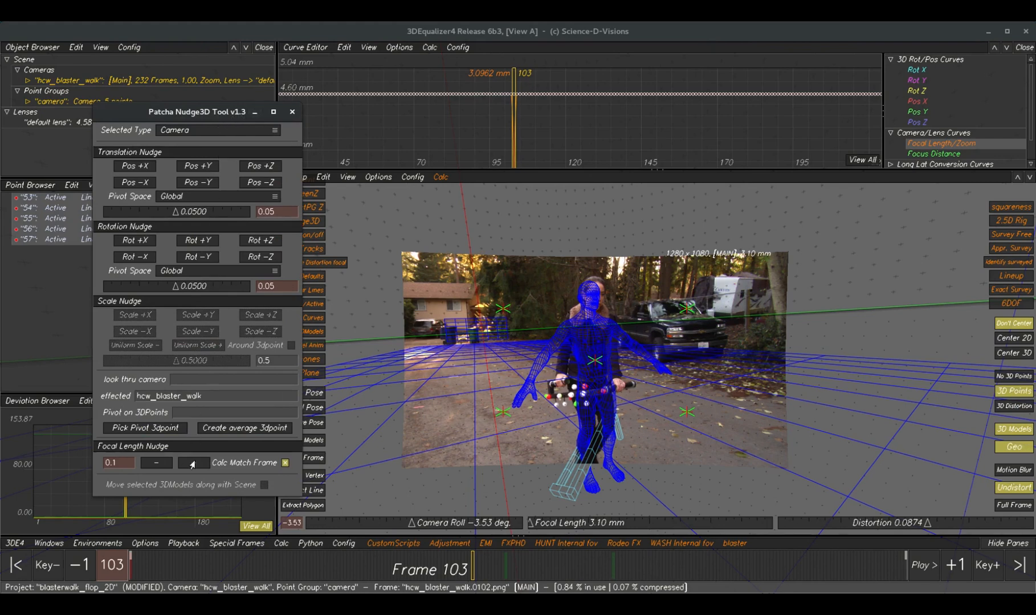
left_click(193, 462)
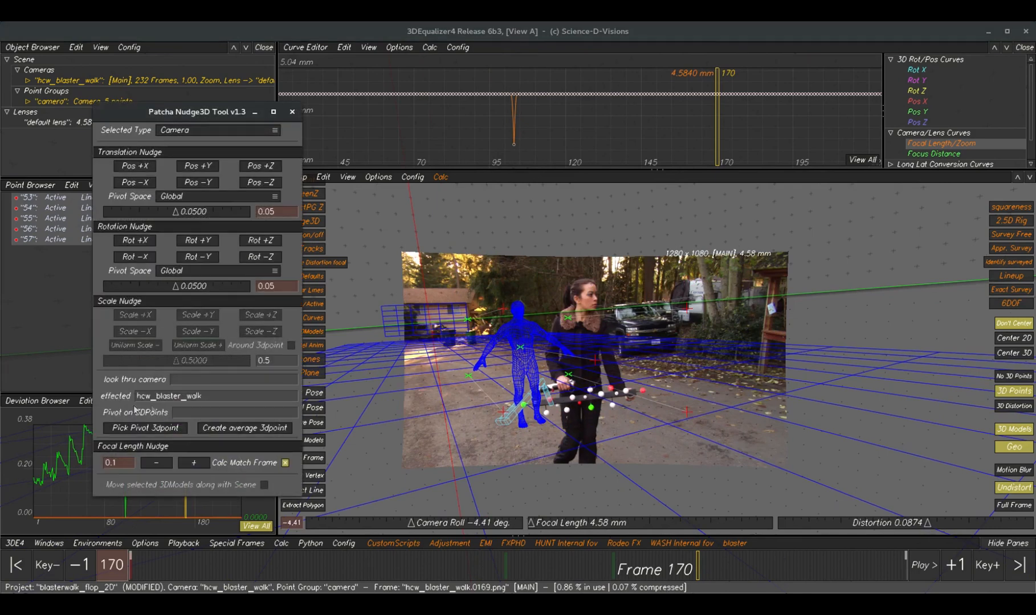
left_click(156, 462)
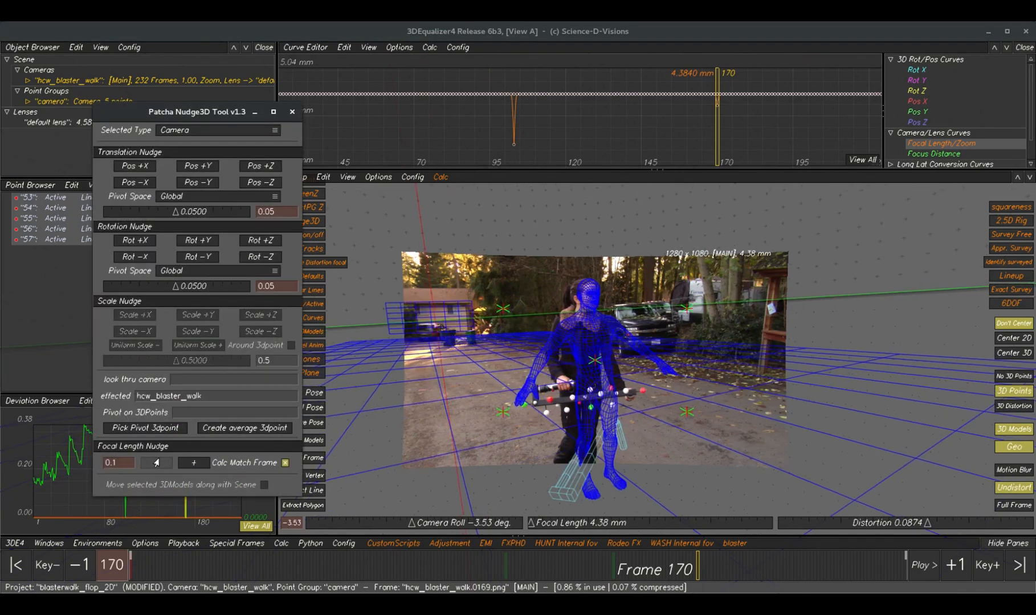
left_click(157, 470)
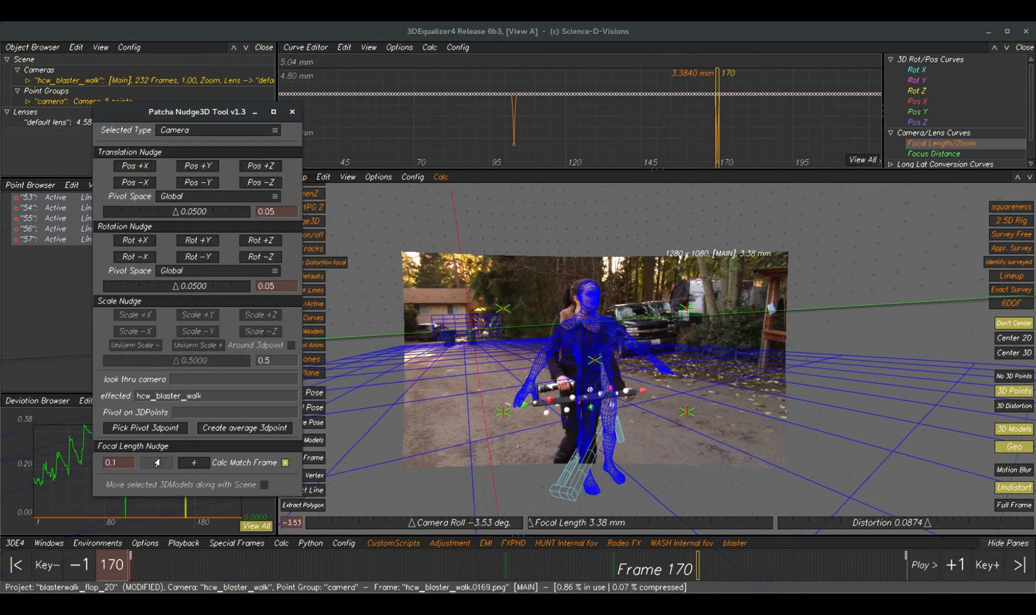